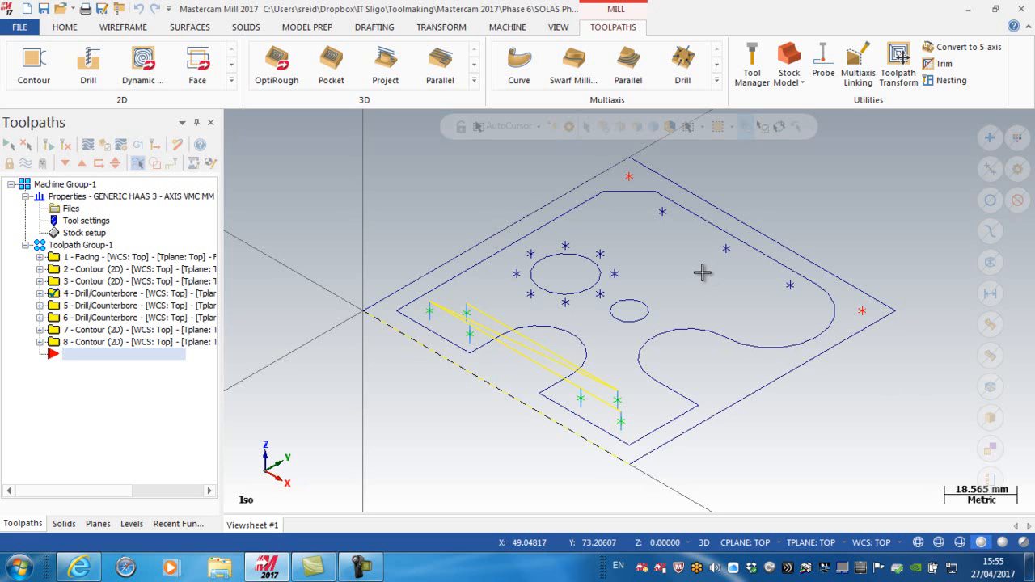
mouse_move(654, 282)
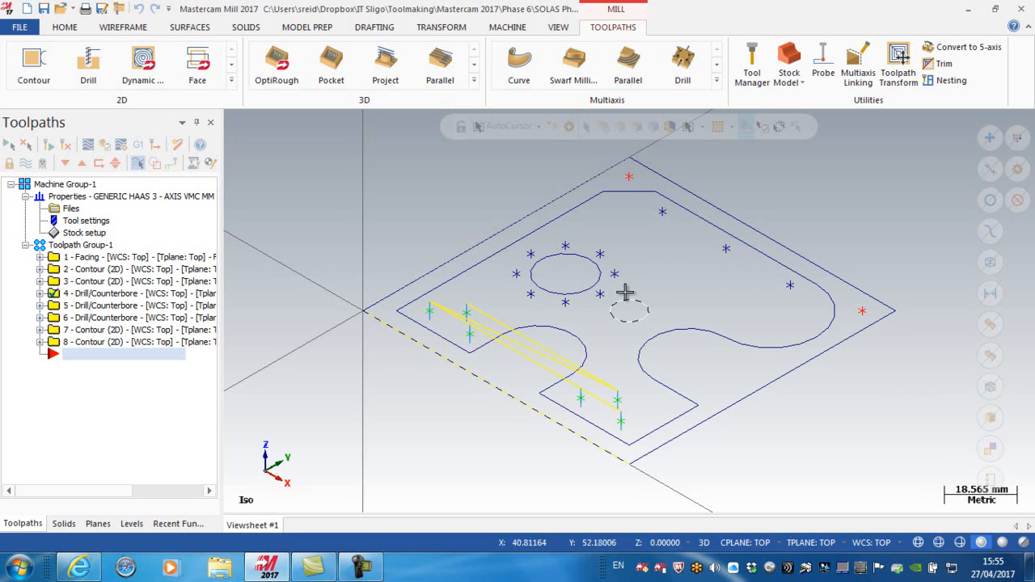
mouse_move(473, 303)
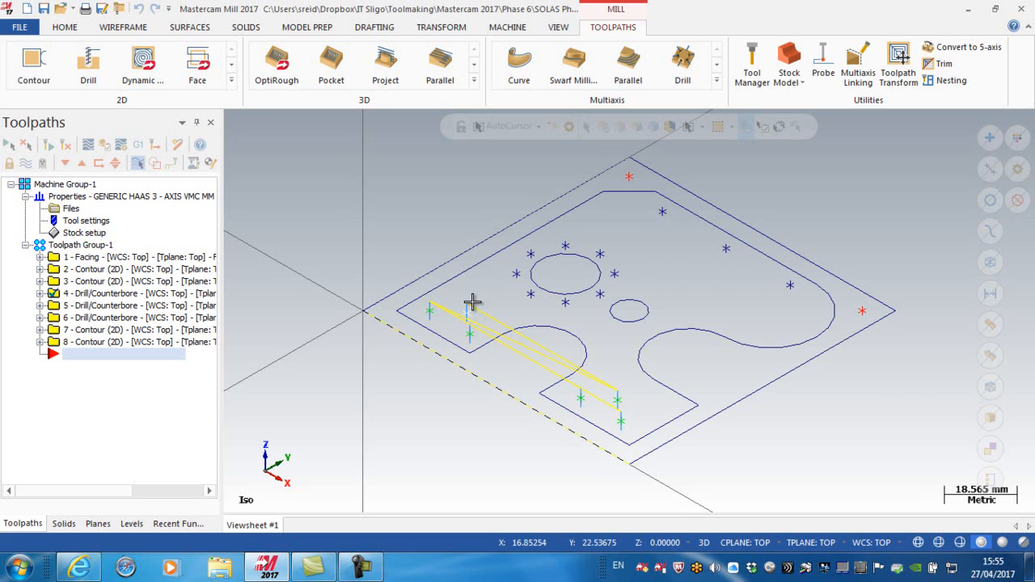
mouse_move(301, 274)
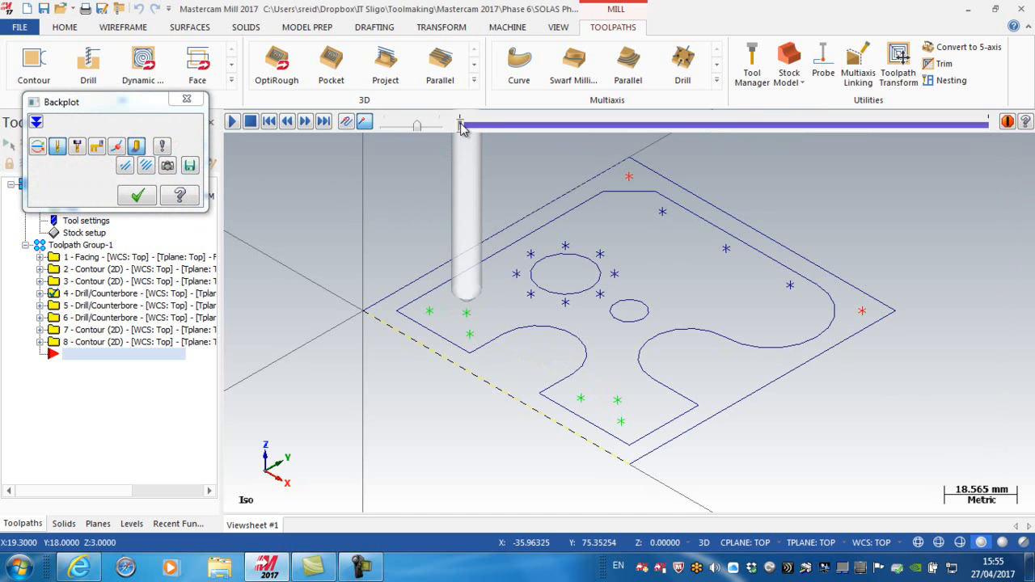
Step: Scrub the simulation through the drilled holes to review the current order
left_click_drag(461, 126, 537, 126)
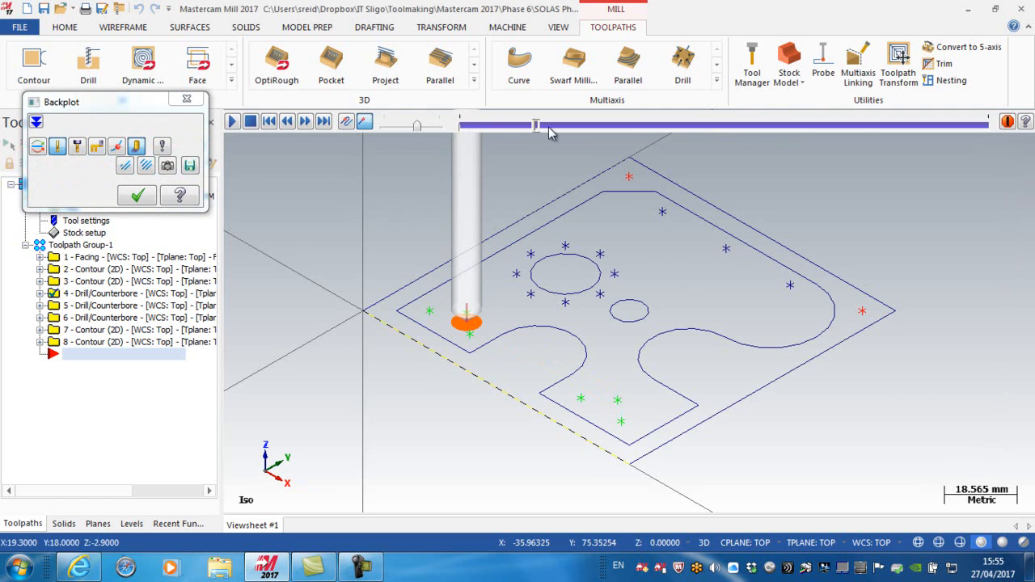
left_click_drag(533, 126, 608, 127)
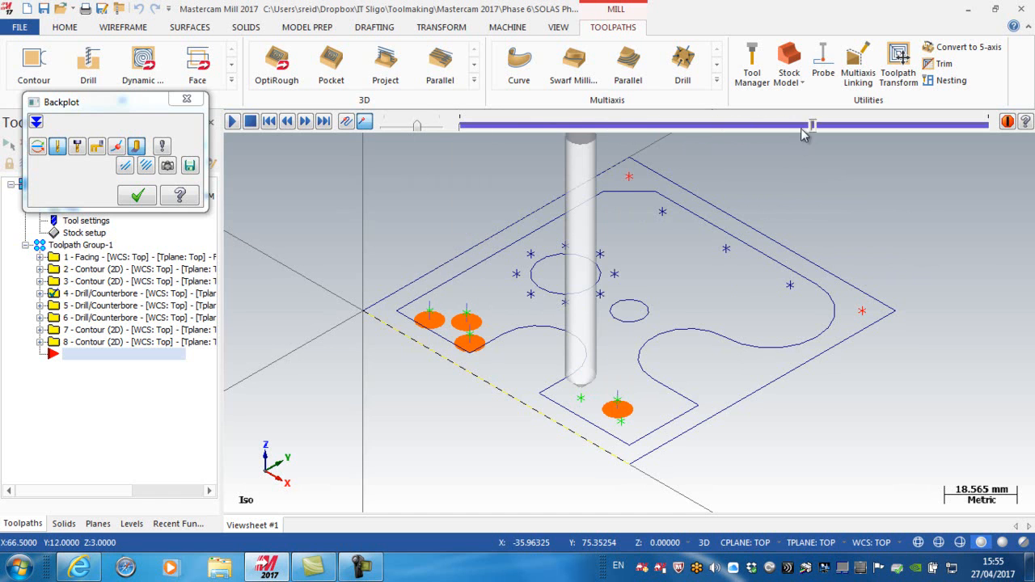
left_click_drag(805, 123, 935, 123)
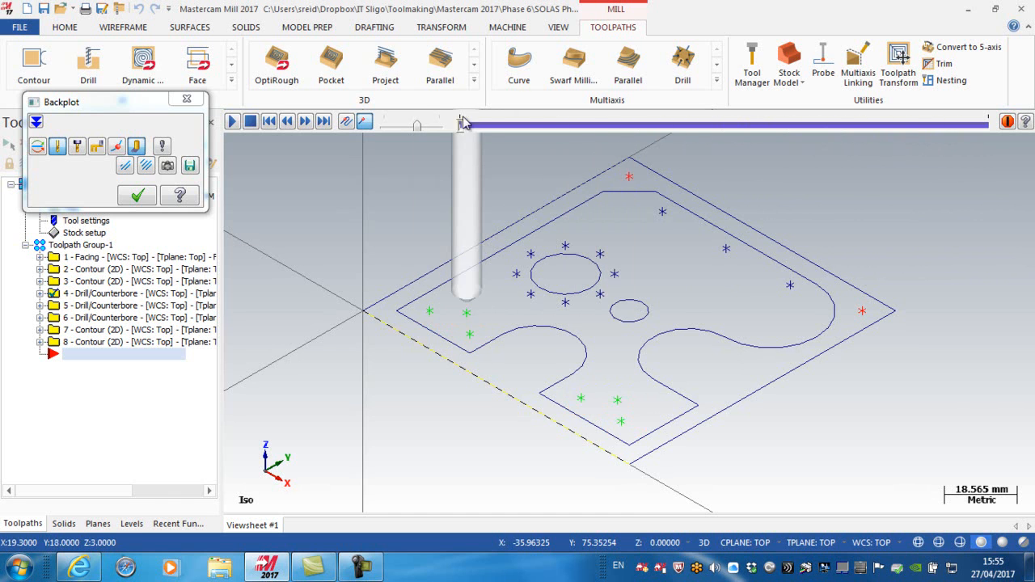
mouse_move(273, 217)
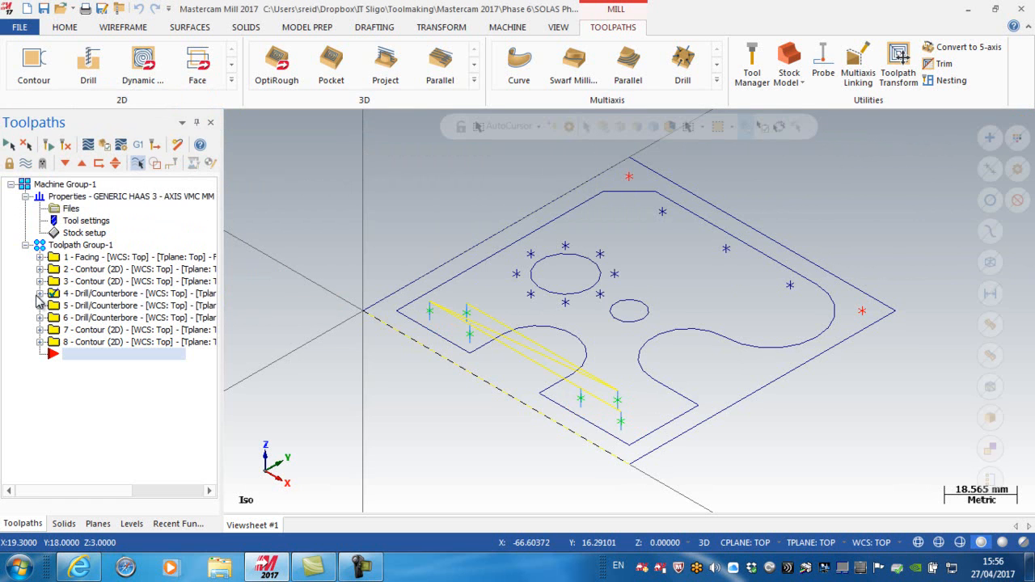
Step: Re-sort operation 4's six drill points to the Y-X zigzag order in Drill Point Manager
left_click(40, 295)
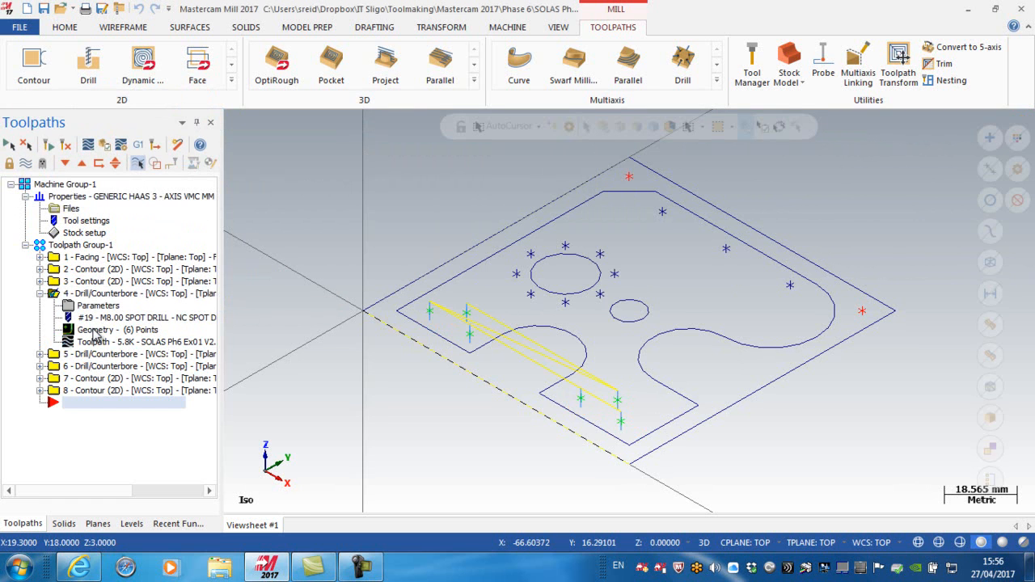
double_click(100, 329)
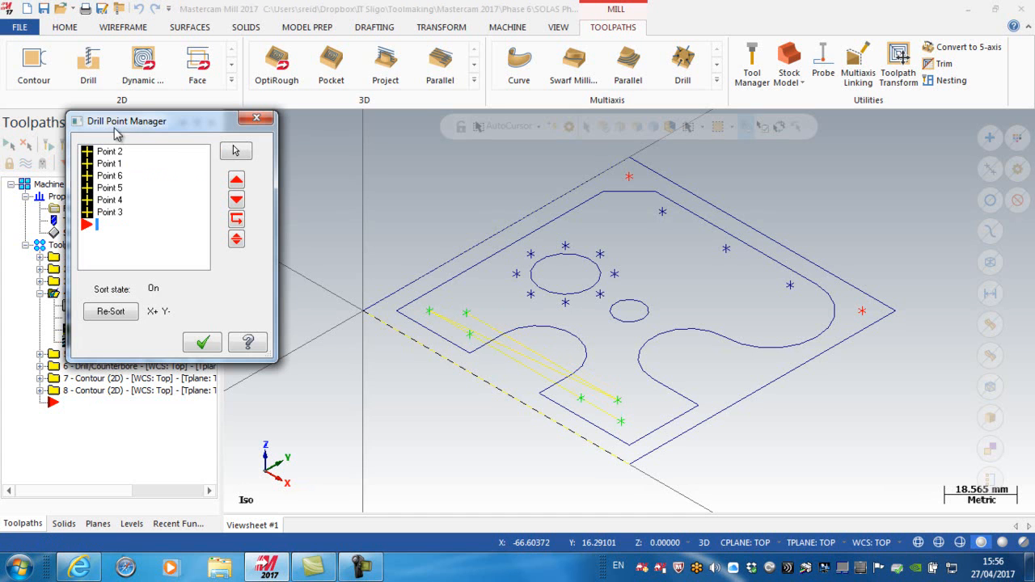
mouse_move(159, 146)
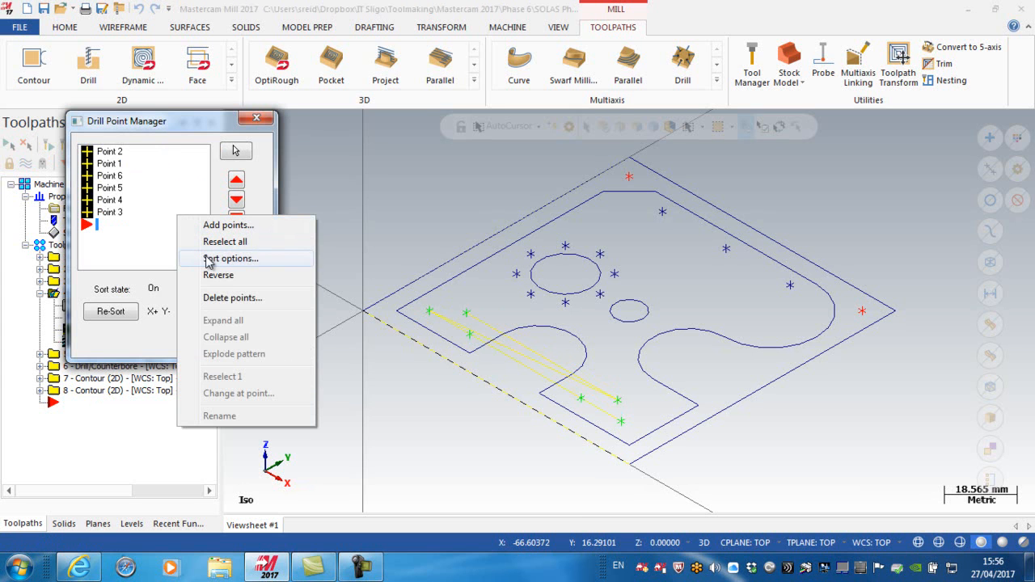
left_click(233, 259)
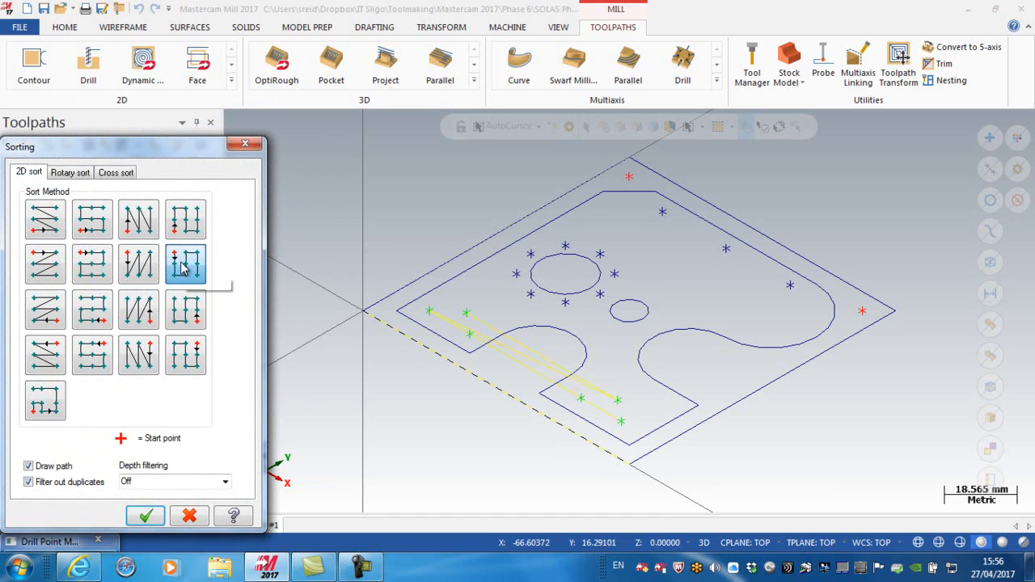
mouse_move(185, 266)
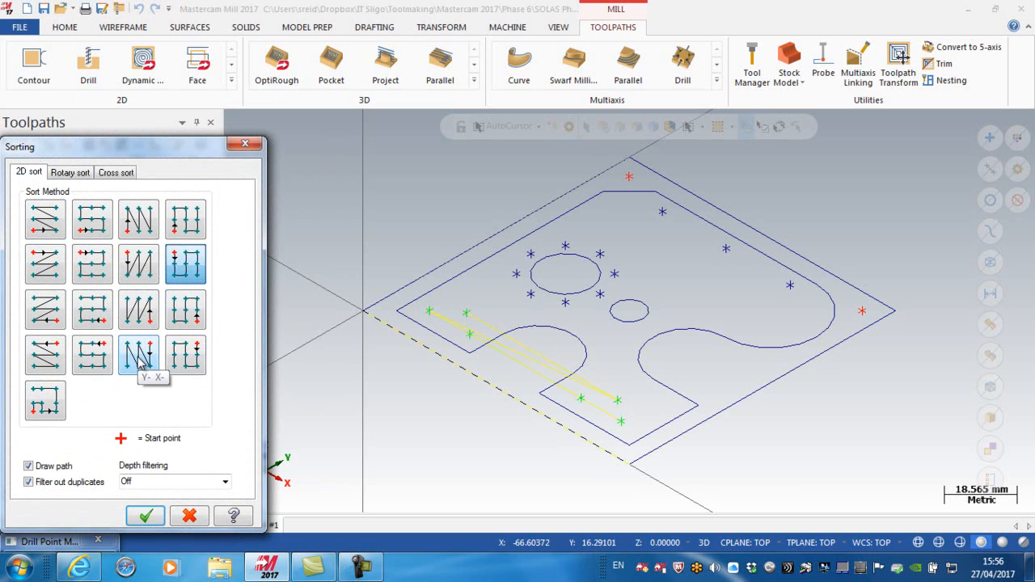
left_click(139, 355)
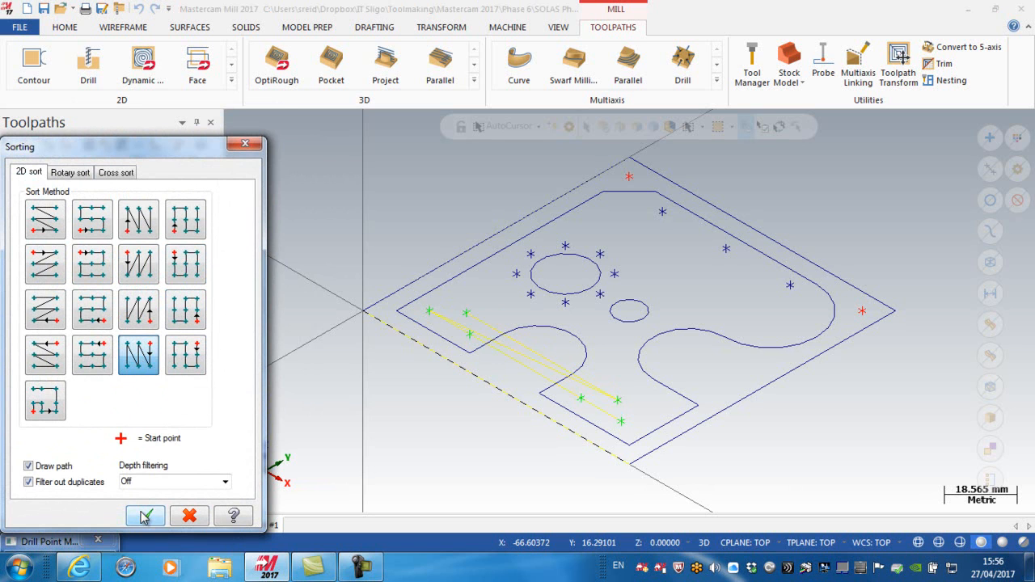
left_click(145, 514)
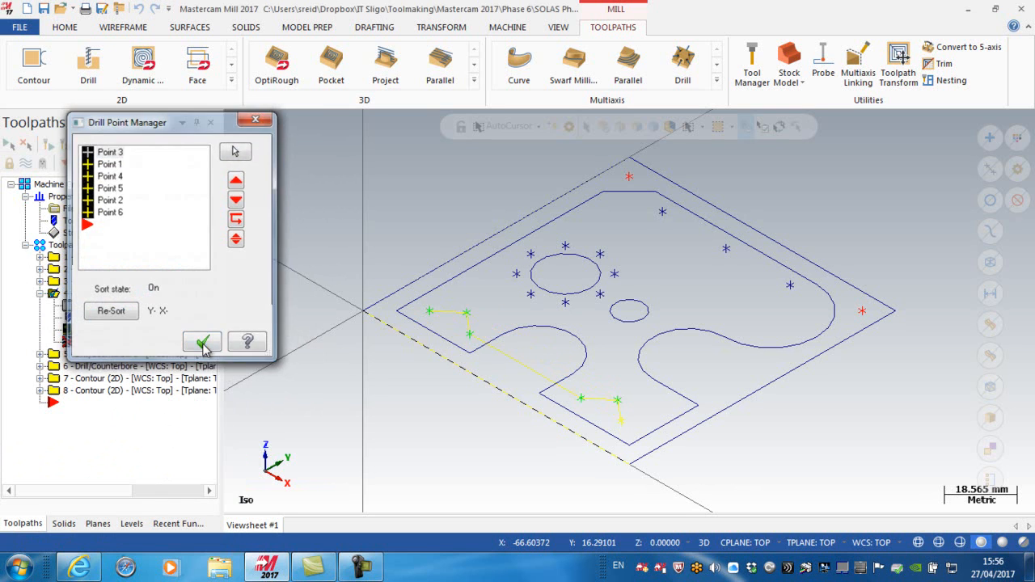
left_click(200, 342)
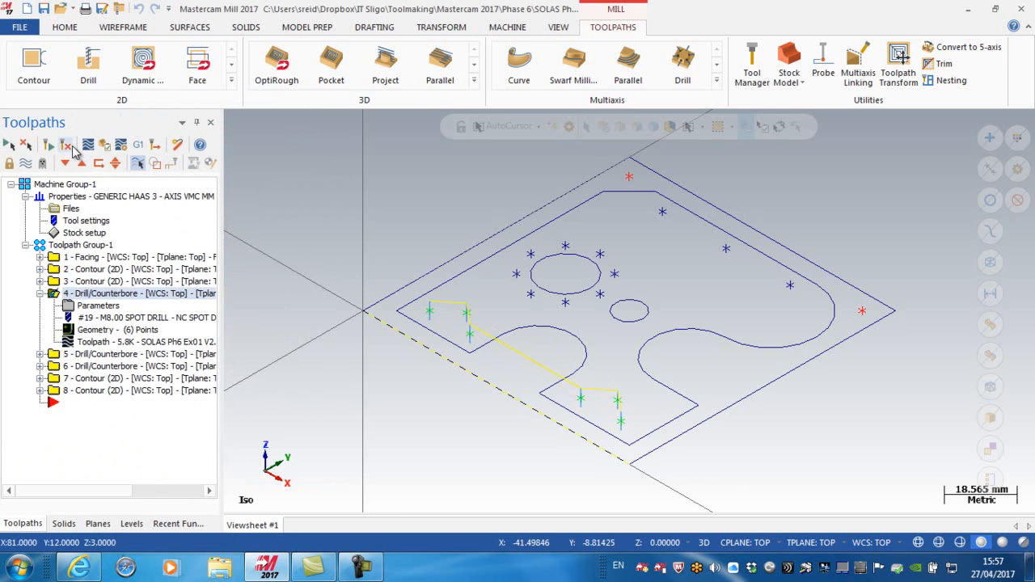
Step: Backplot the re-sorted spot drill, then copy operation 5 to create operation 7
left_click(58, 145)
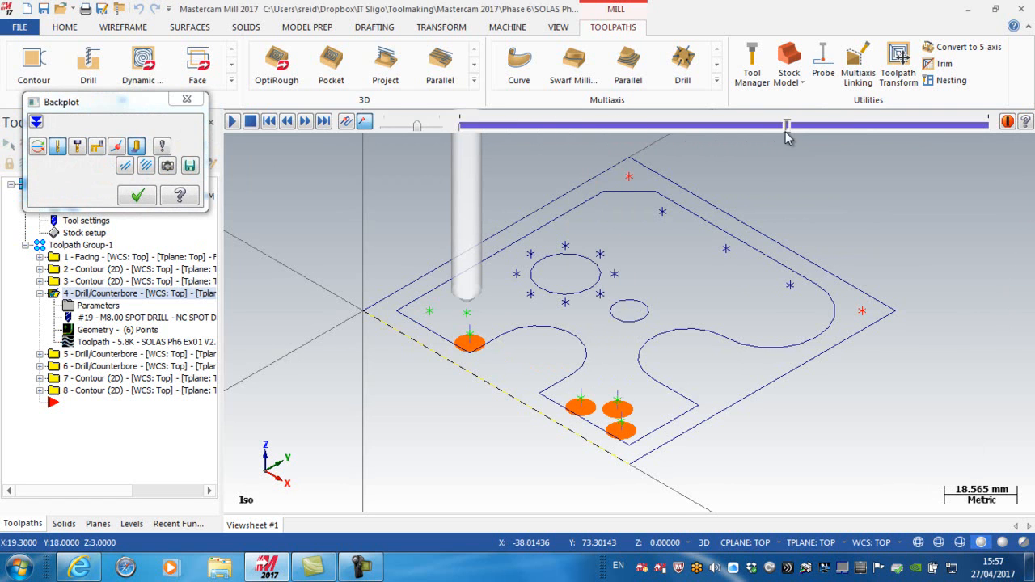
left_click_drag(784, 126, 913, 126)
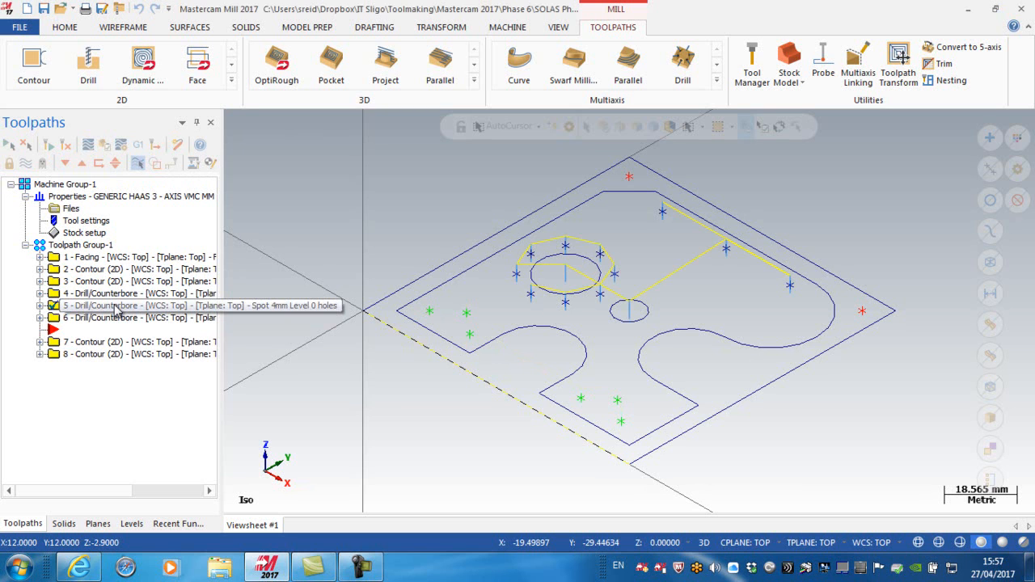
right_click(116, 306)
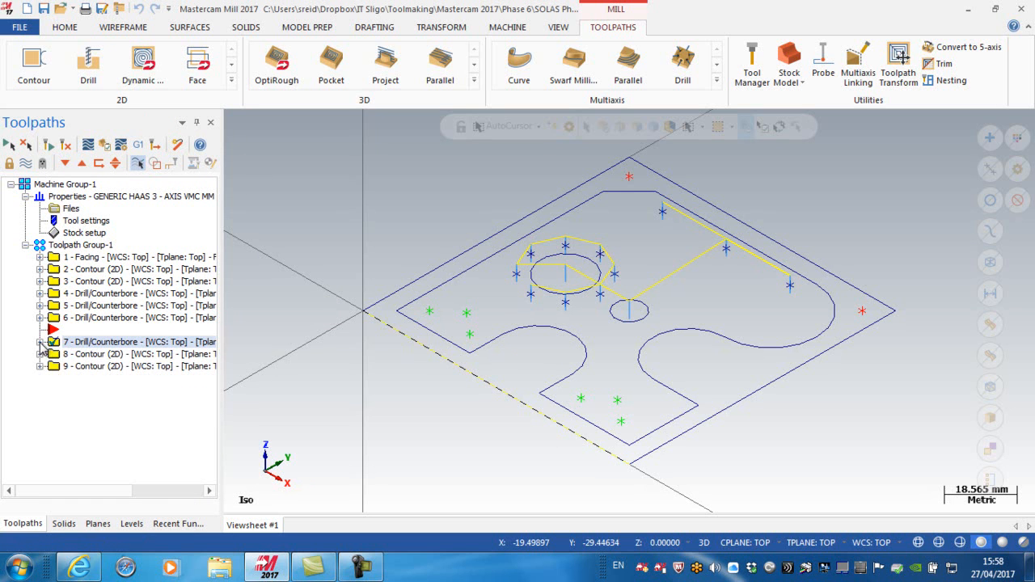
Step: Filter operation 7's tool library to drills of exactly 4.0 mm diameter
double_click(126, 341)
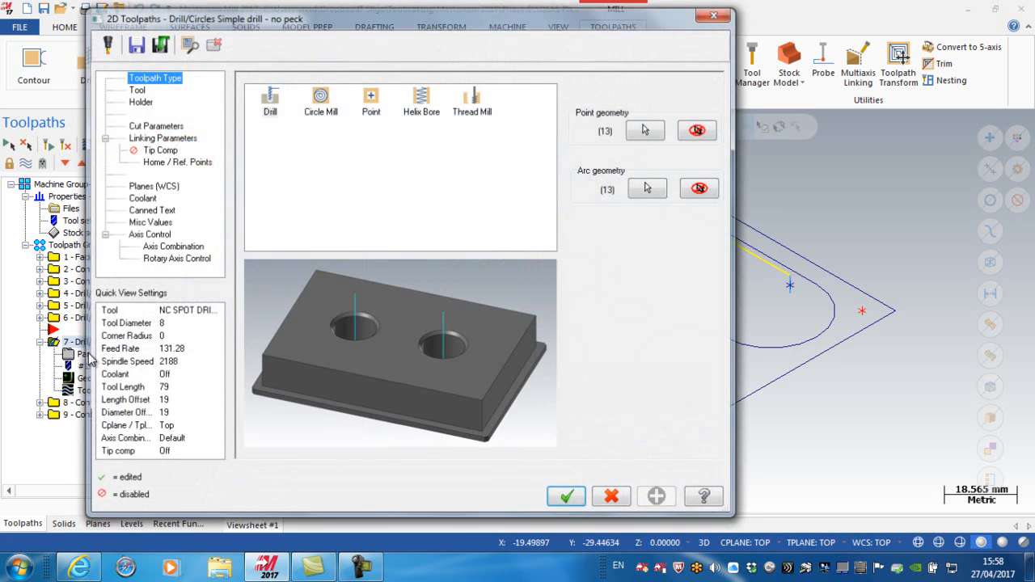
left_click(136, 87)
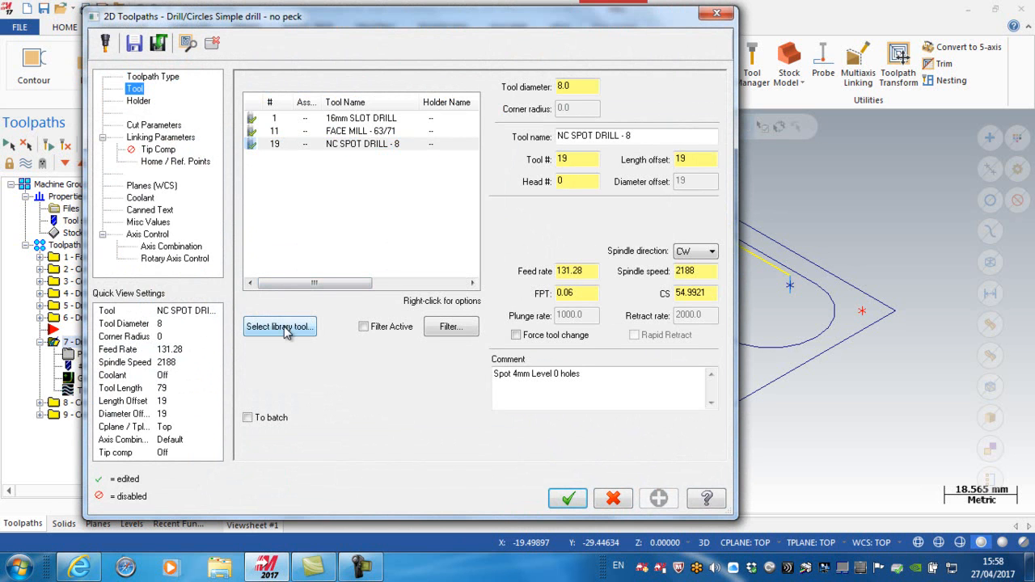
left_click(280, 327)
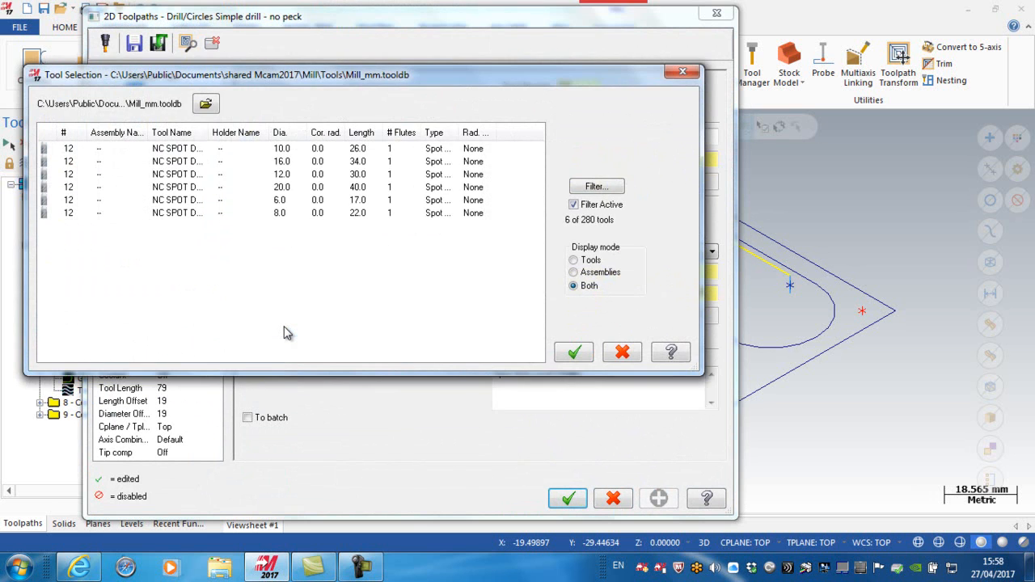
left_click(595, 186)
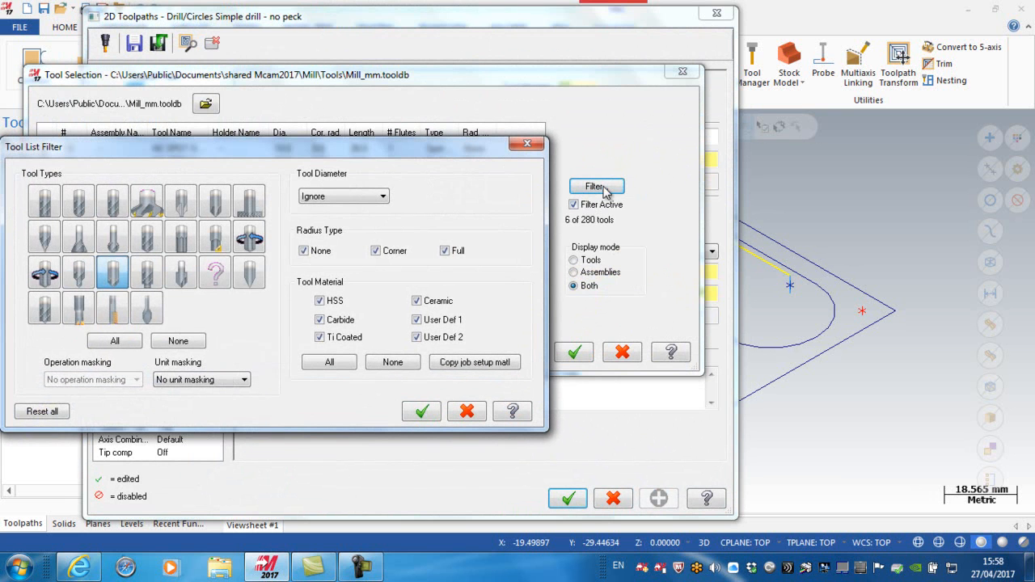
mouse_move(97, 284)
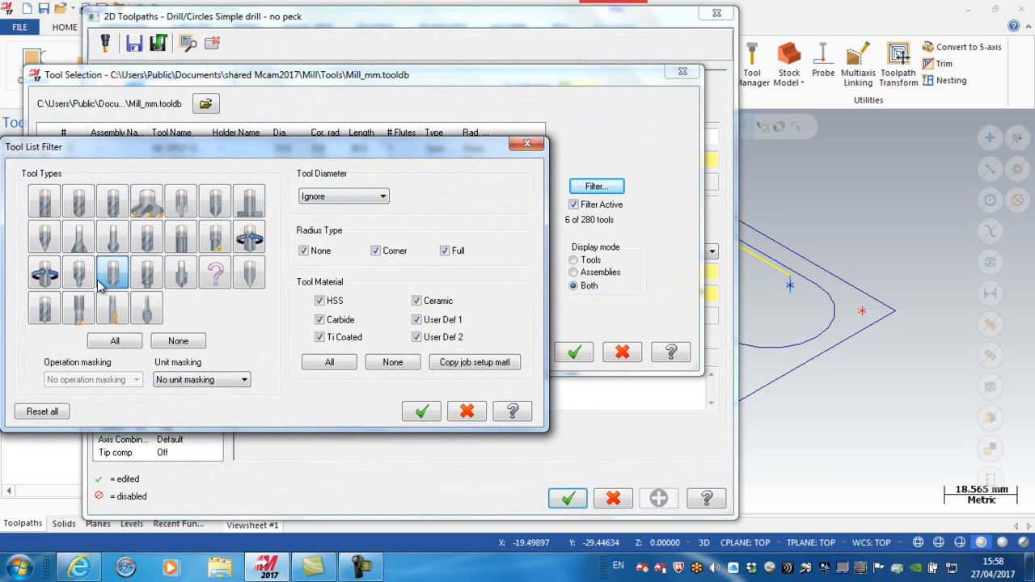
mouse_move(114, 272)
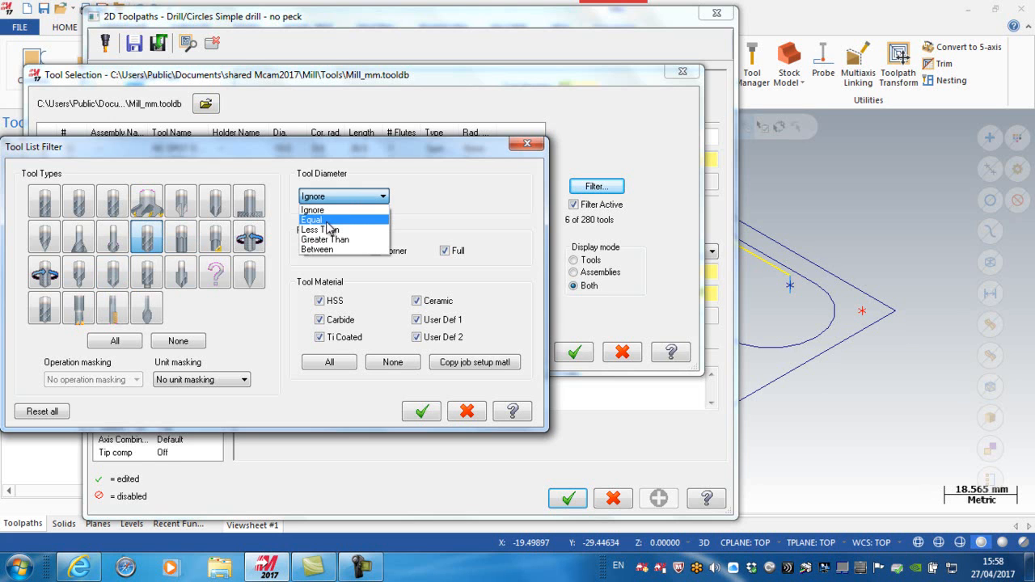
left_click(311, 220)
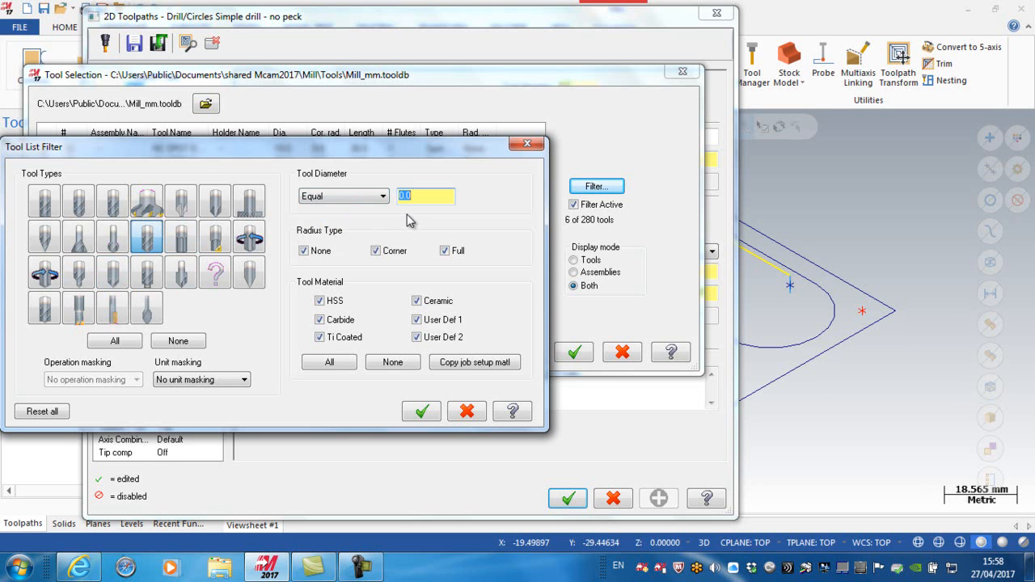
type("4.0")
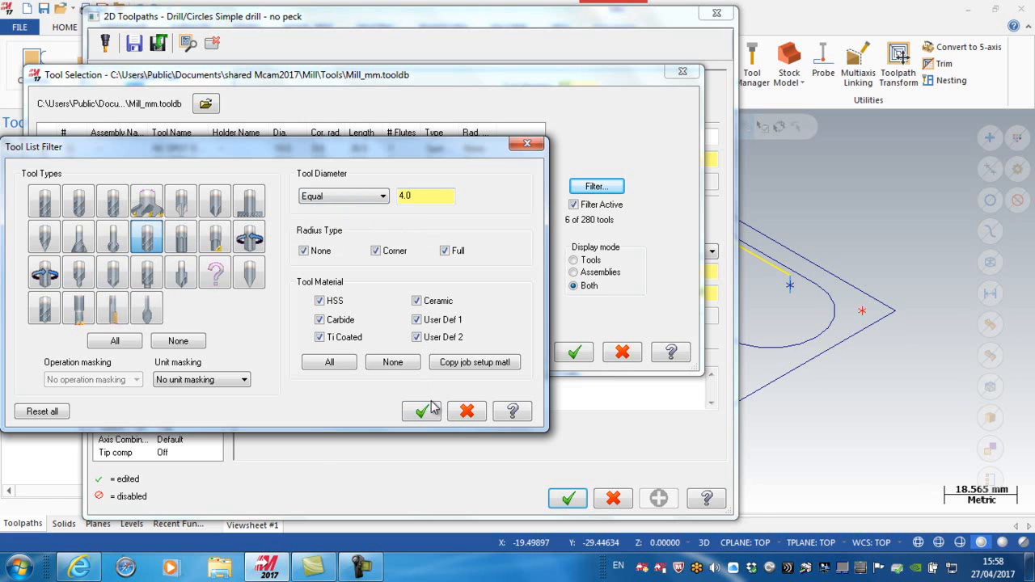
left_click(421, 410)
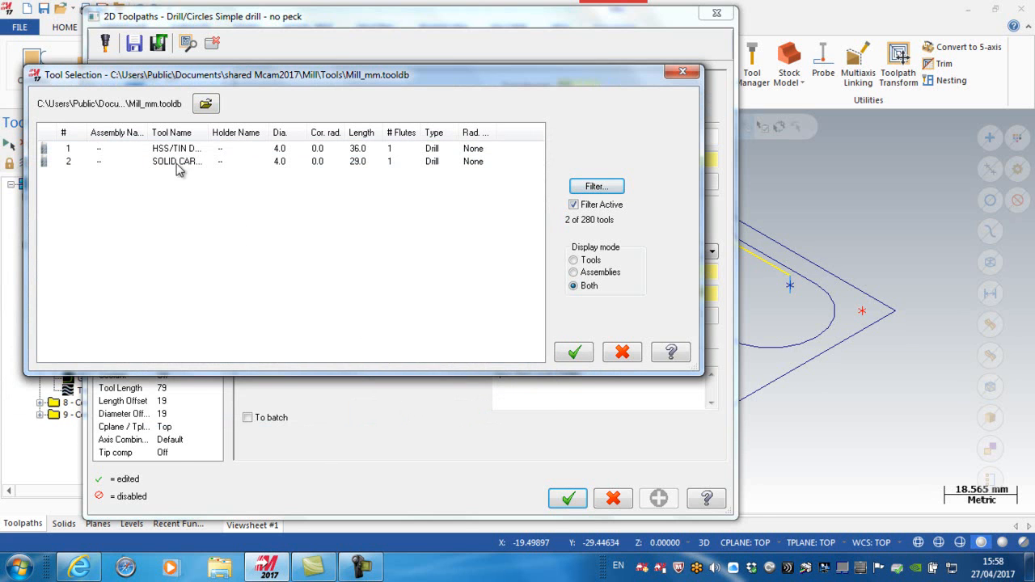
Step: Select the HSS/TIN DRILL 8xDc 4.0 and accept the duplicate tool number warning
left_click(174, 149)
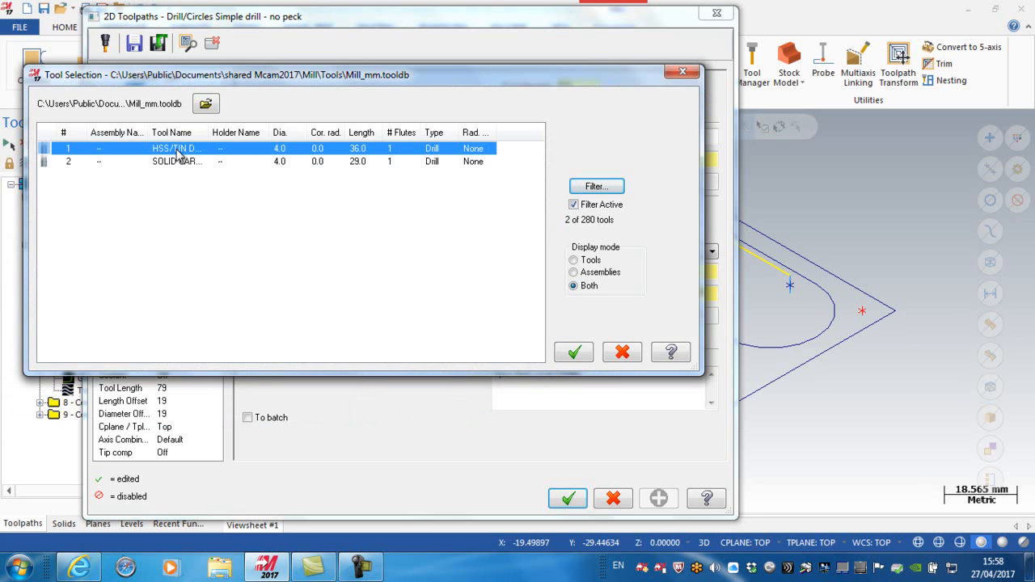
left_click(572, 353)
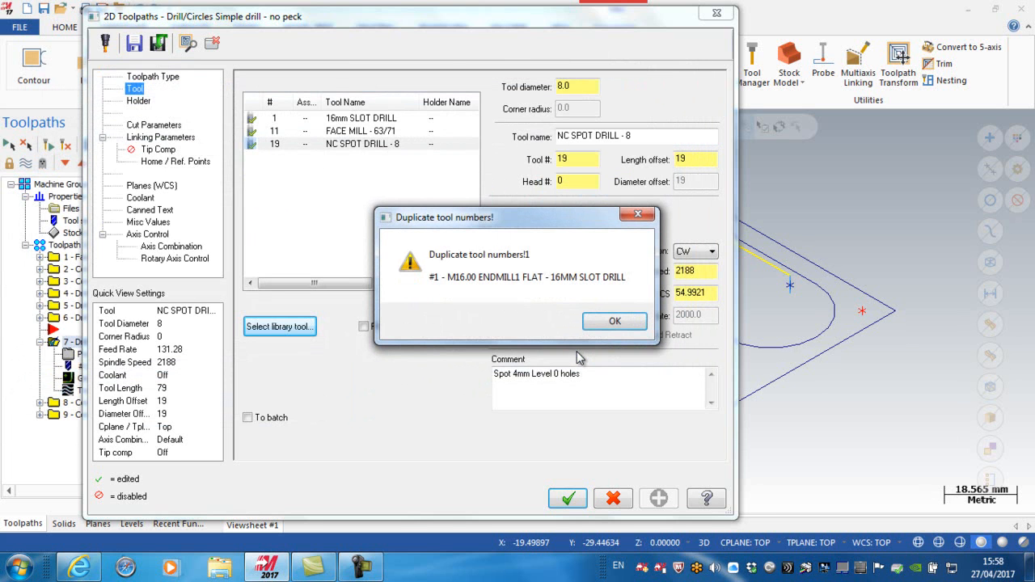
mouse_move(599, 282)
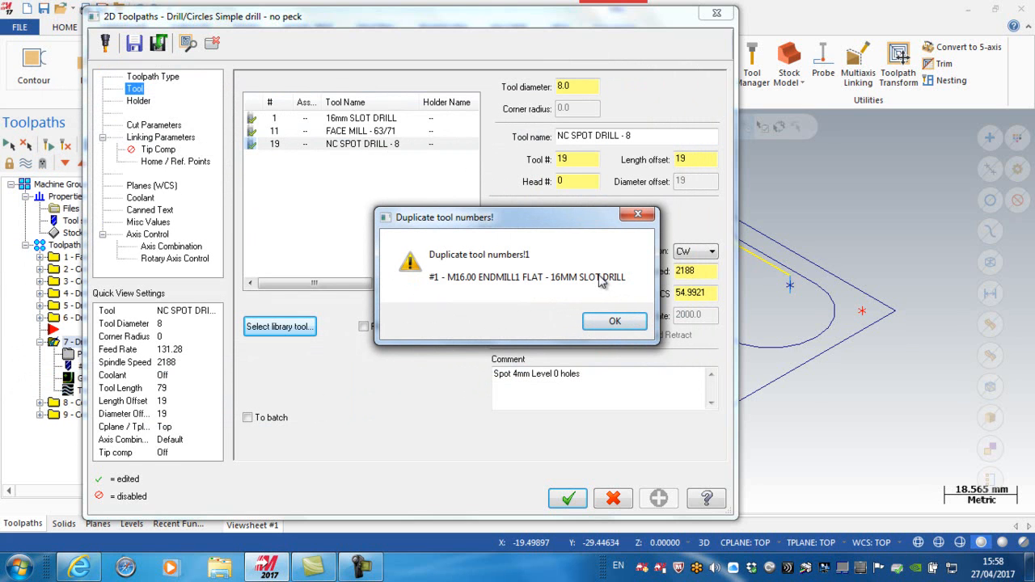
mouse_move(483, 272)
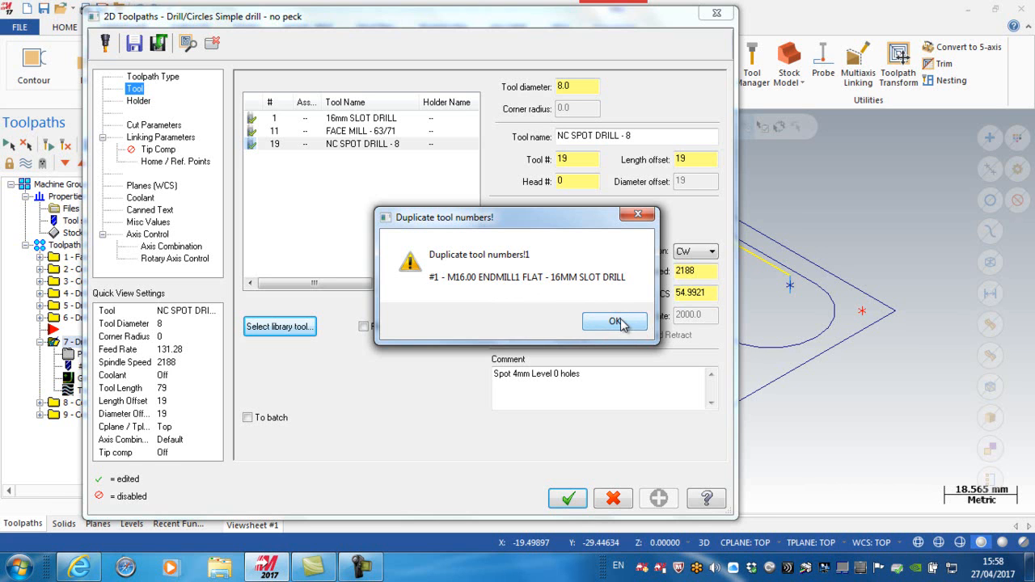
left_click(614, 320)
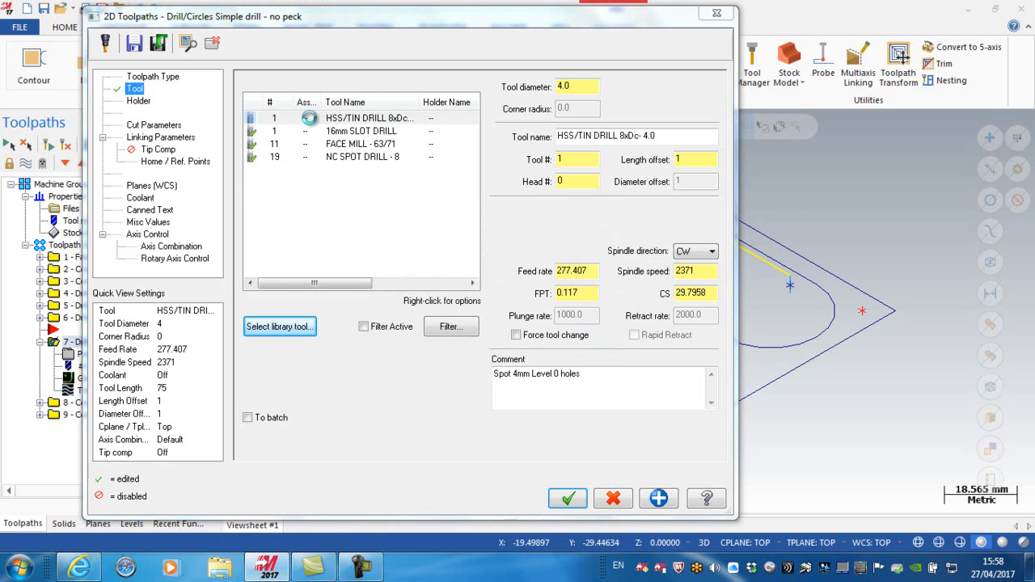
Step: Edit the 4 mm drill to tool number and offsets 13 with cutting speed 68 (5411 rpm)
left_click(278, 327)
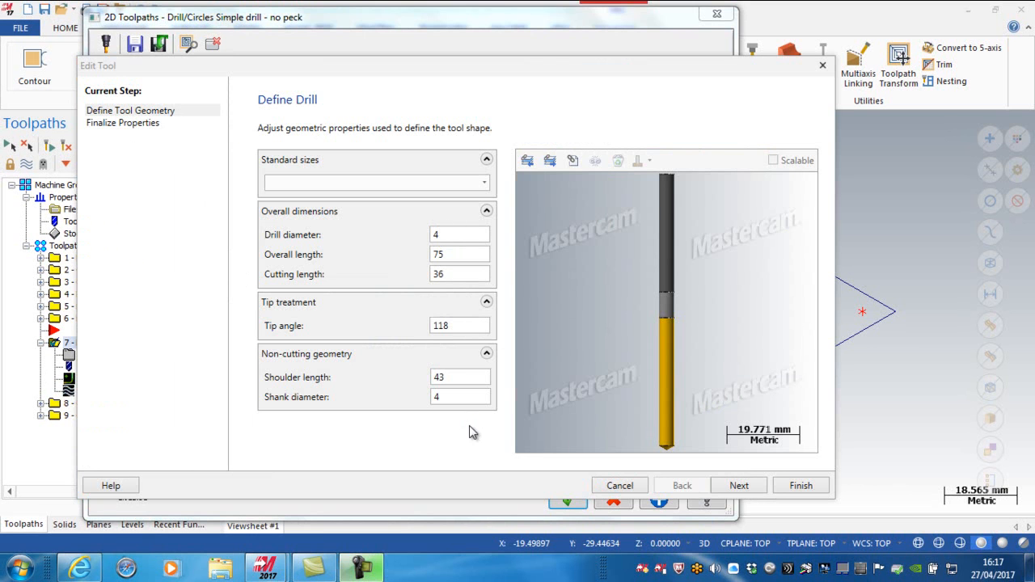
left_click(738, 485)
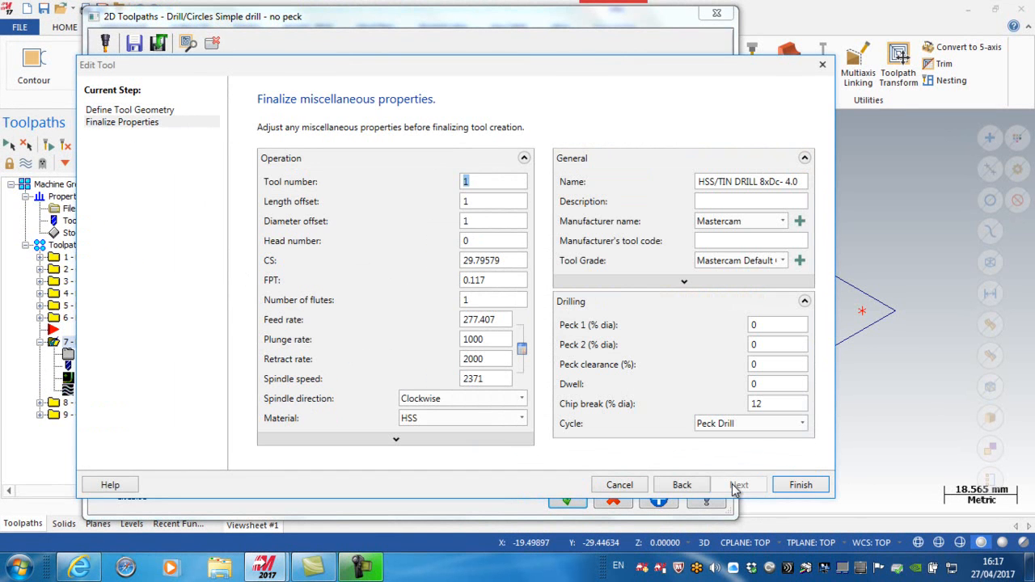
mouse_move(480, 209)
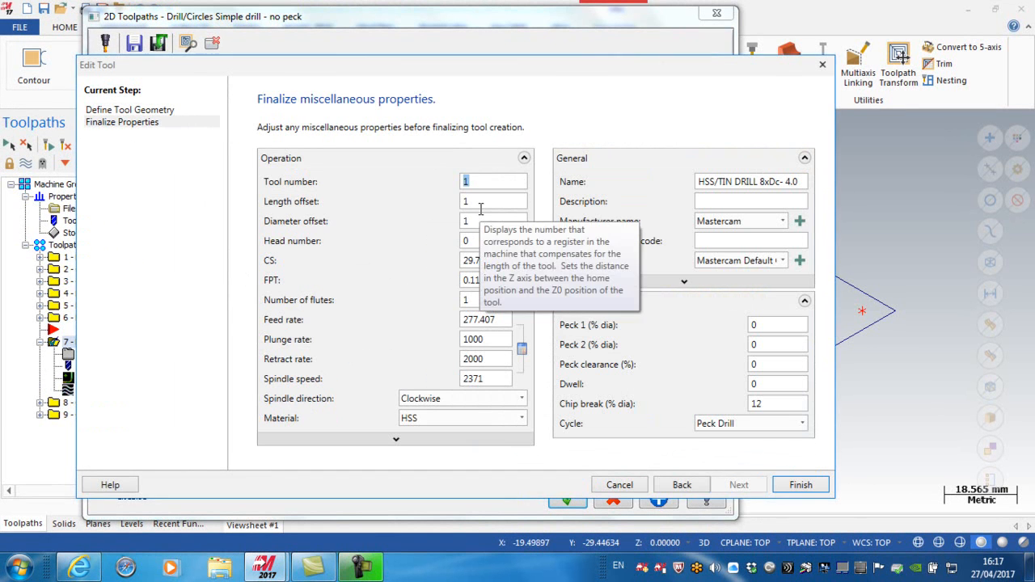
mouse_move(469, 200)
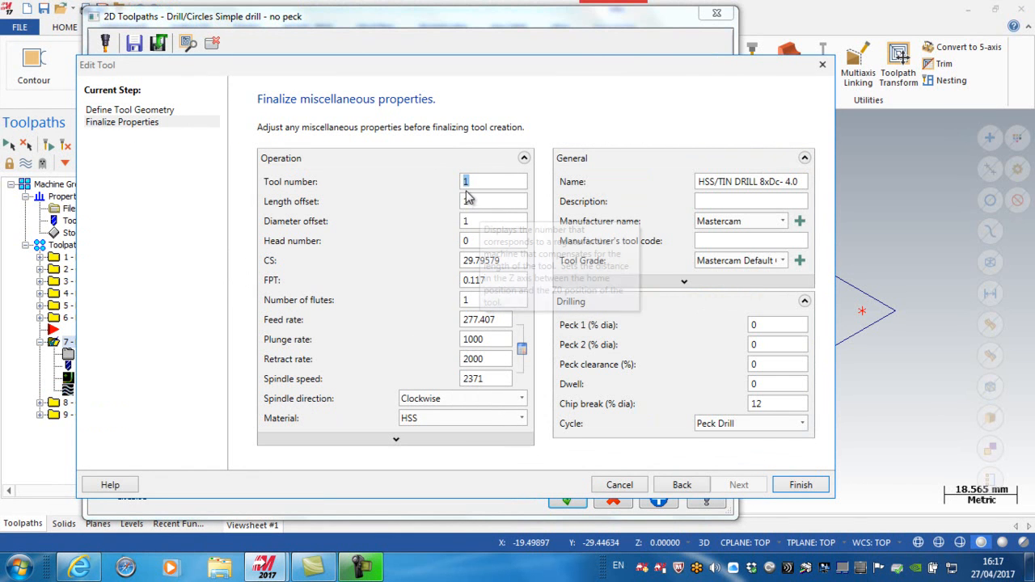
type("13")
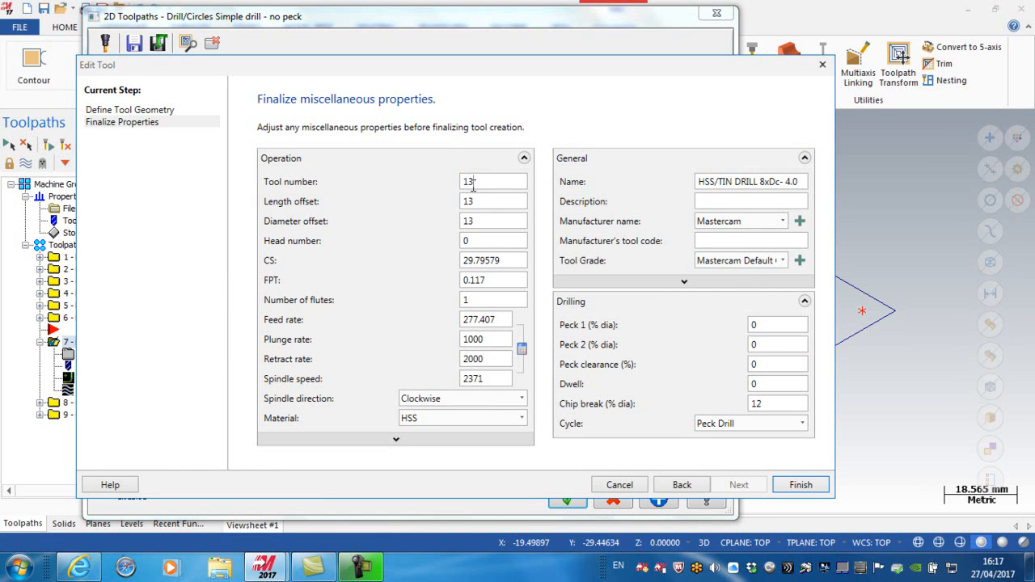
left_click(493, 258)
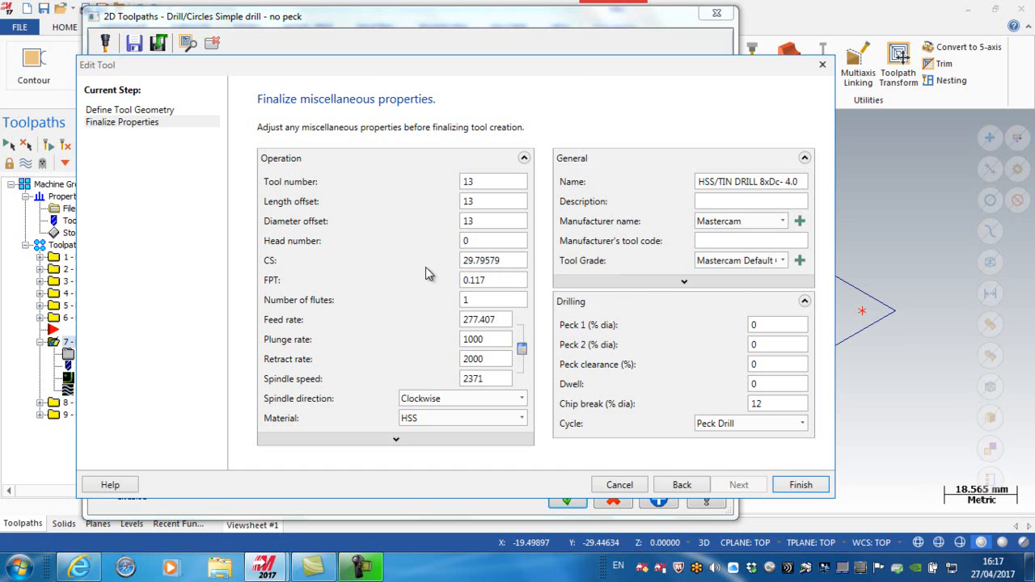
type("68")
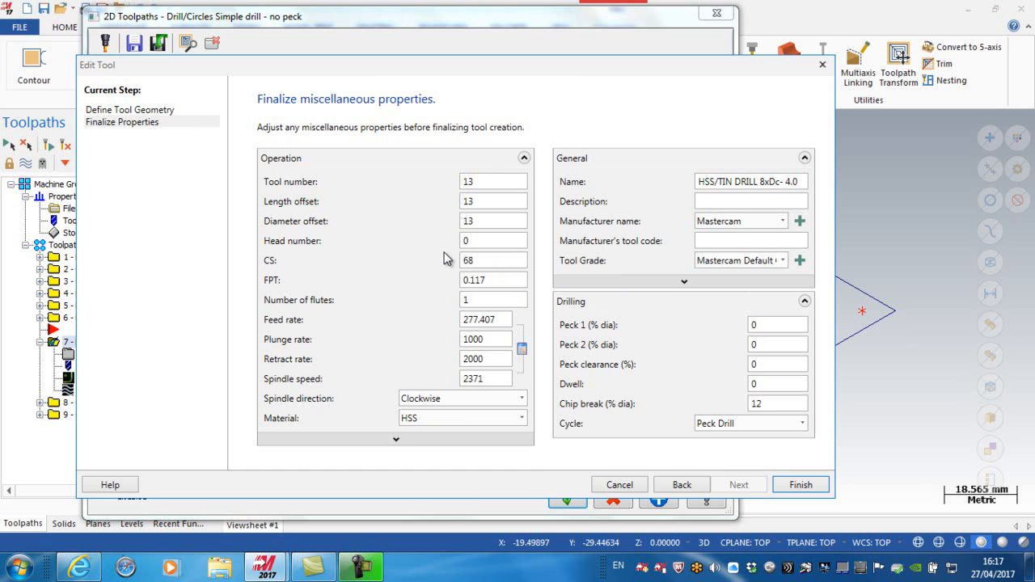
mouse_move(491, 300)
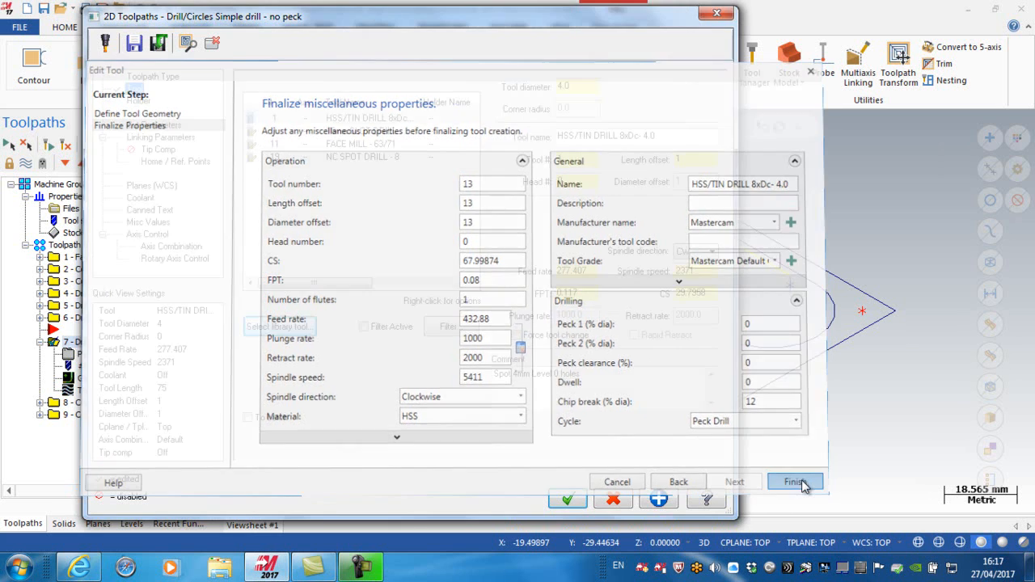
left_click(794, 482)
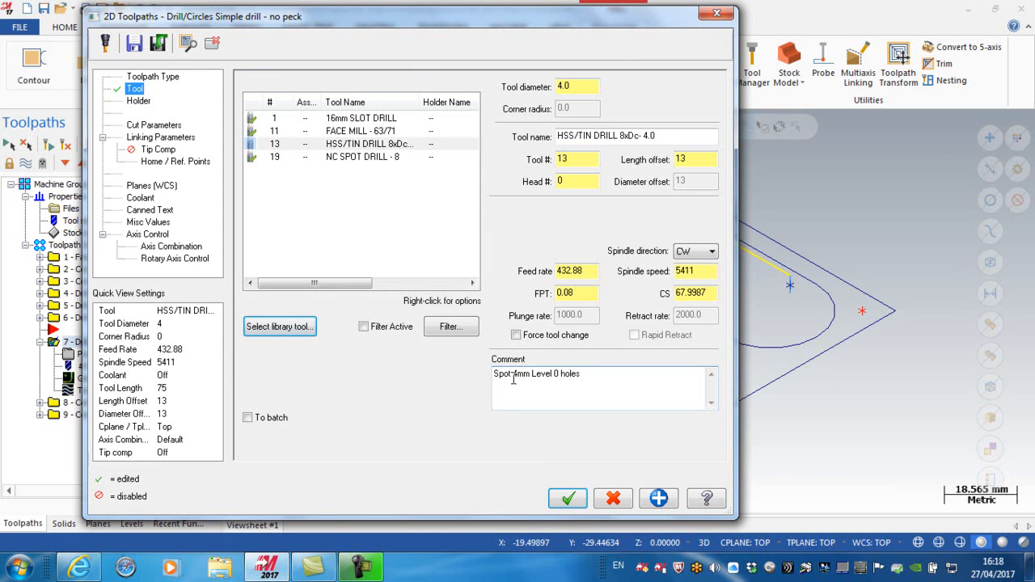
Step: Set the Peck Drill cycle with depth -12 in Linking Parameters and apply it
double_click(500, 373)
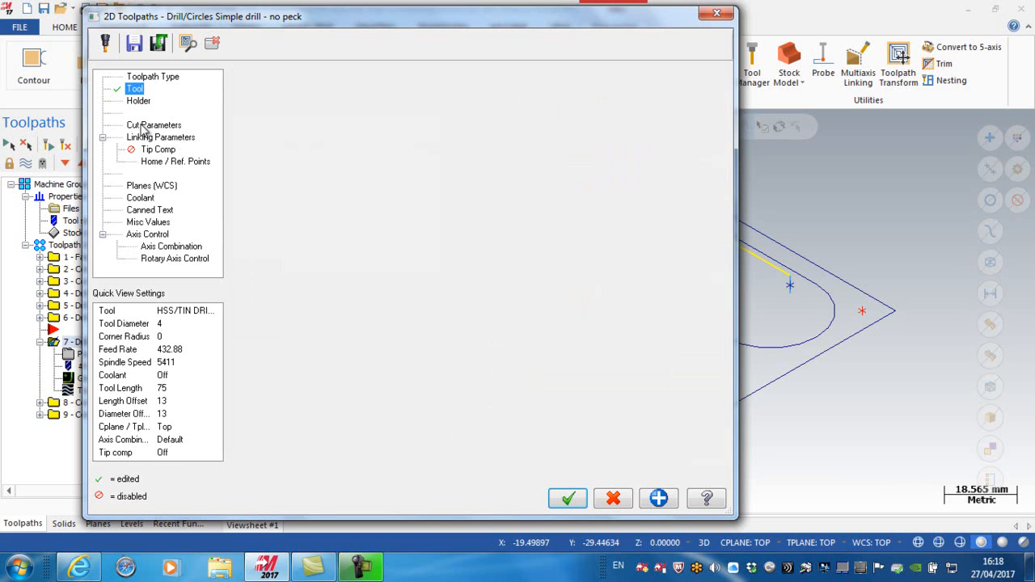
left_click(154, 125)
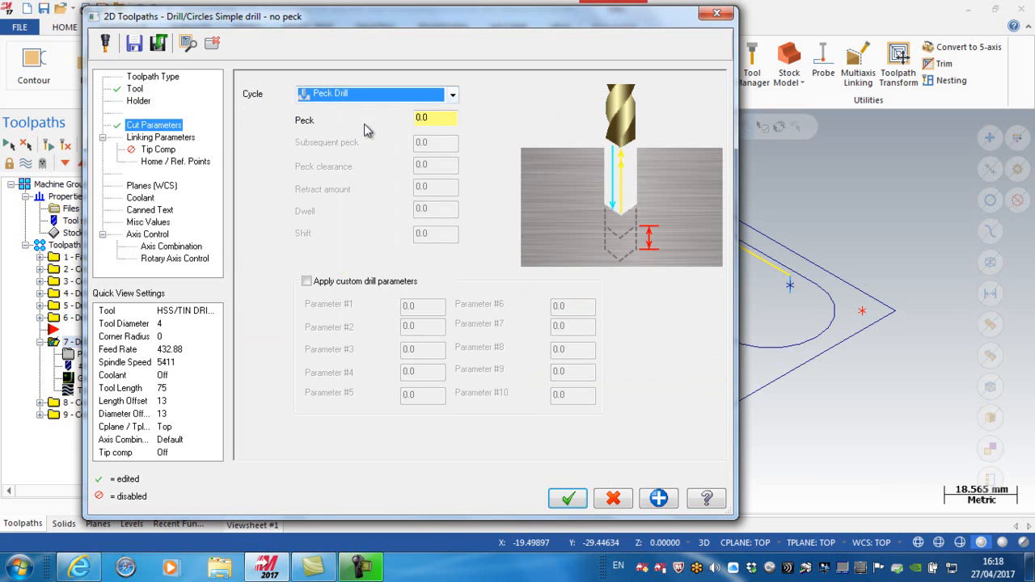
left_click(435, 118)
type("3")
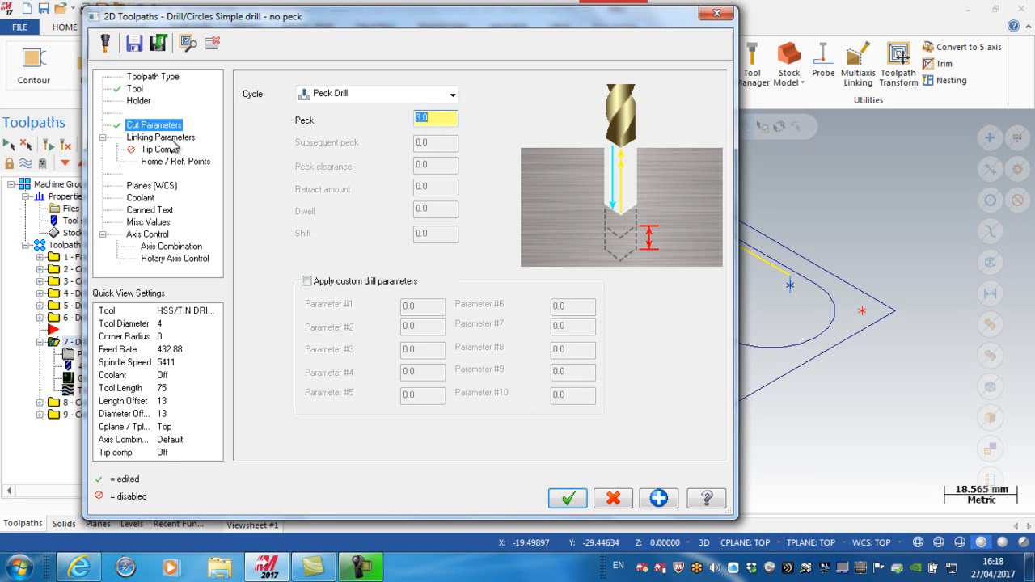
left_click(160, 136)
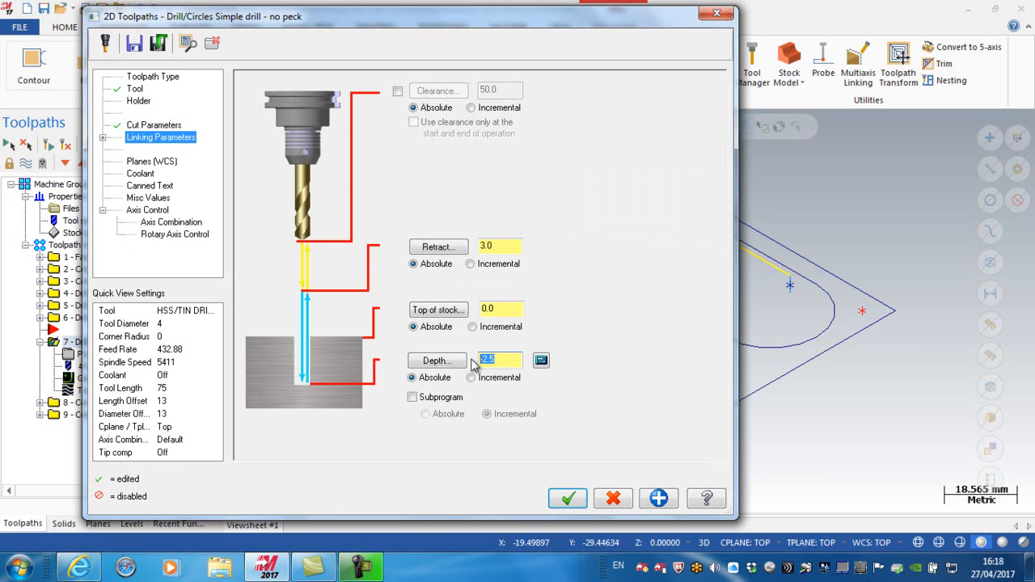
type("-12")
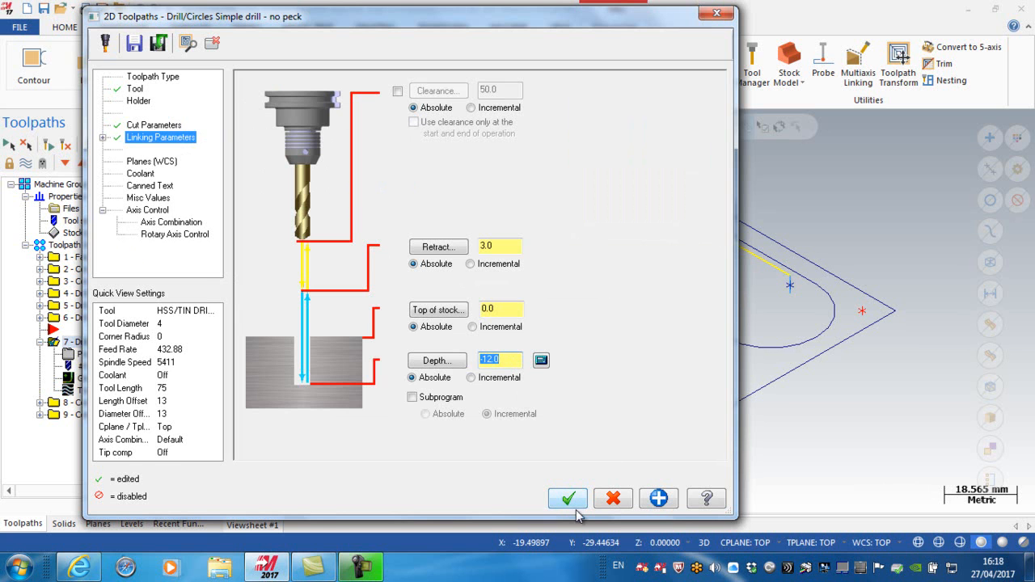
left_click(568, 498)
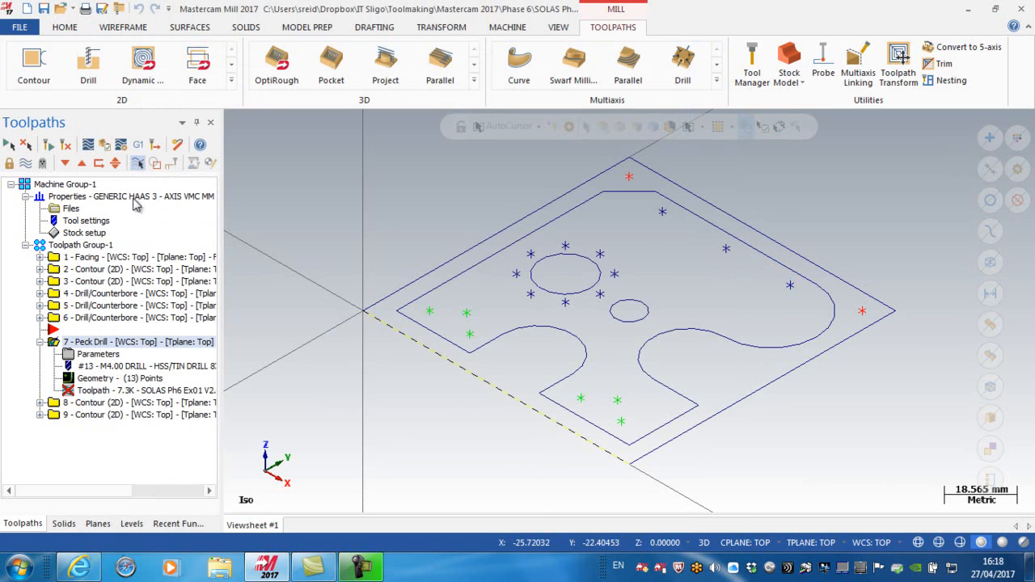
Step: Regenerate and display the peck drill toolpath over the 13 hole points
left_click(64, 144)
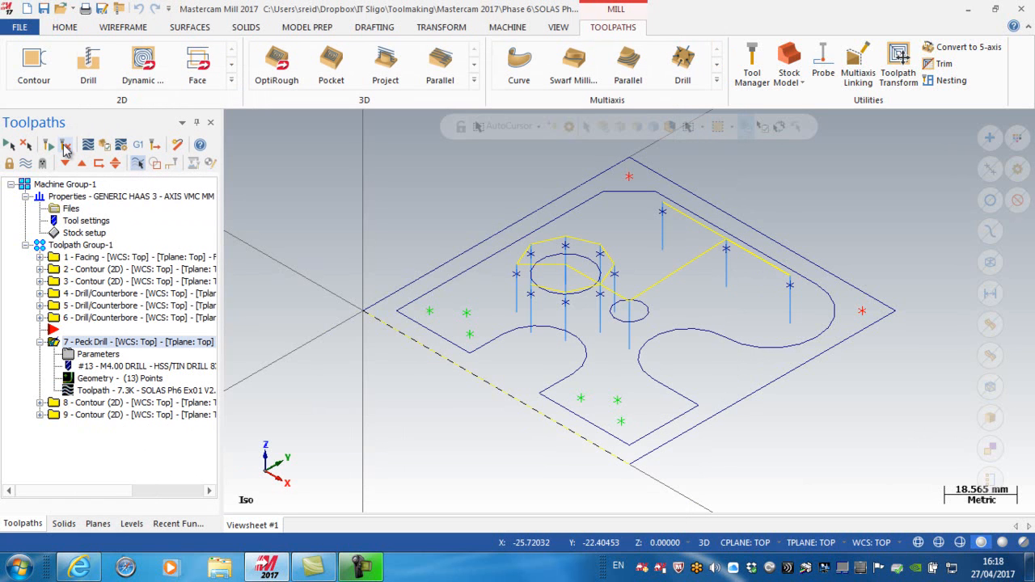
left_click(65, 144)
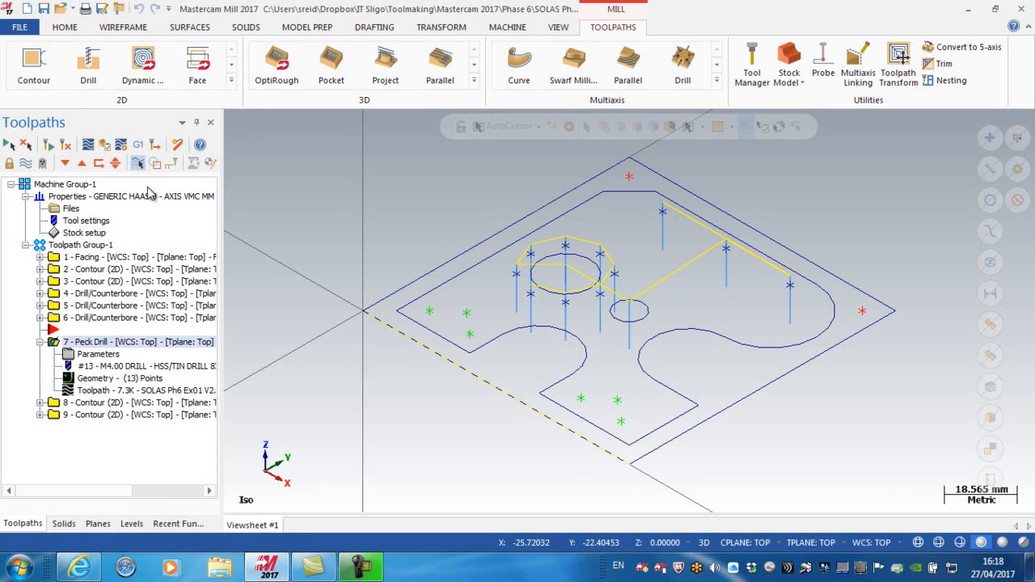
mouse_move(186, 236)
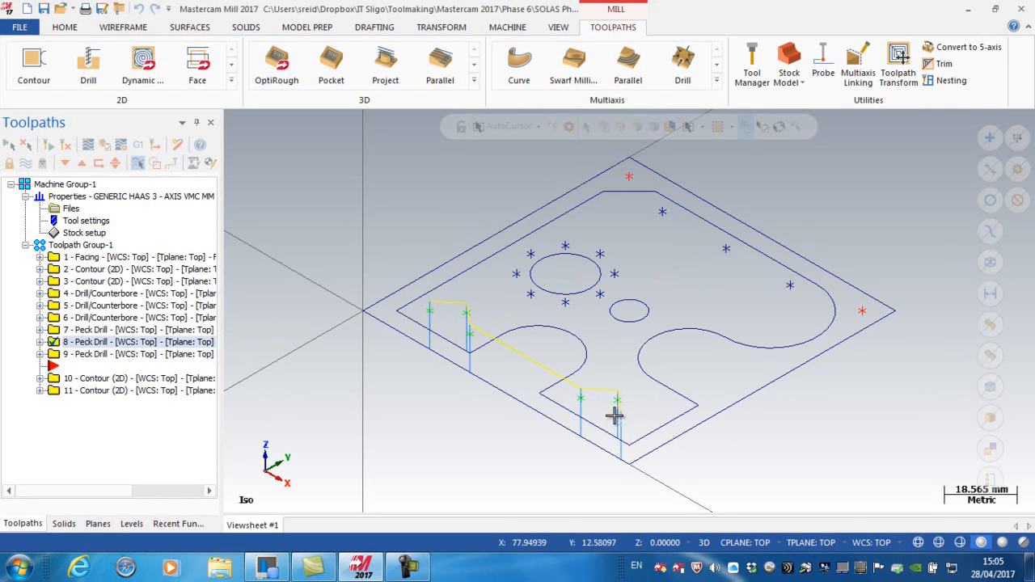
mouse_move(89, 341)
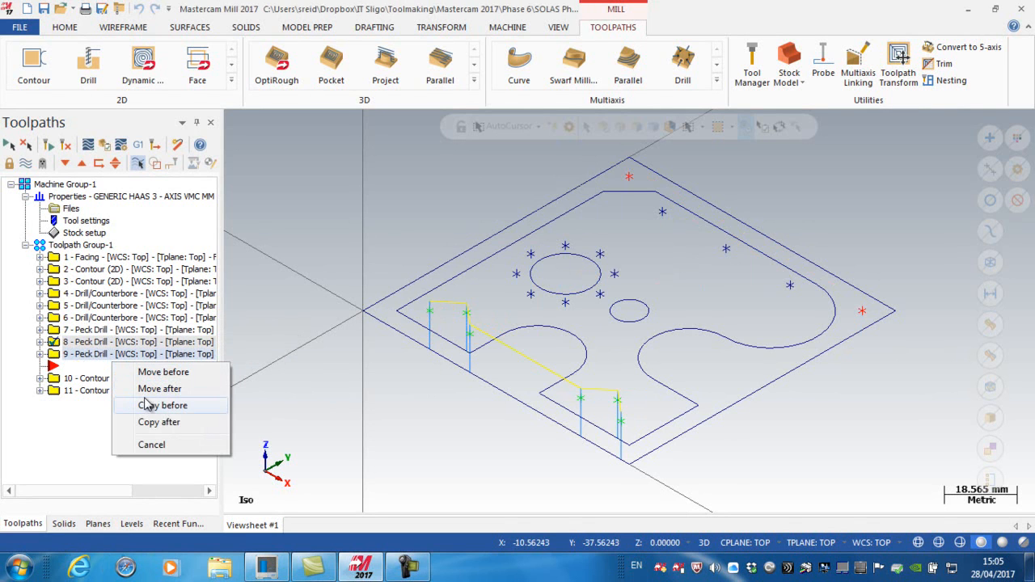
Step: Copy the peck drill as operation 10 and open its drill parameters
left_click(162, 405)
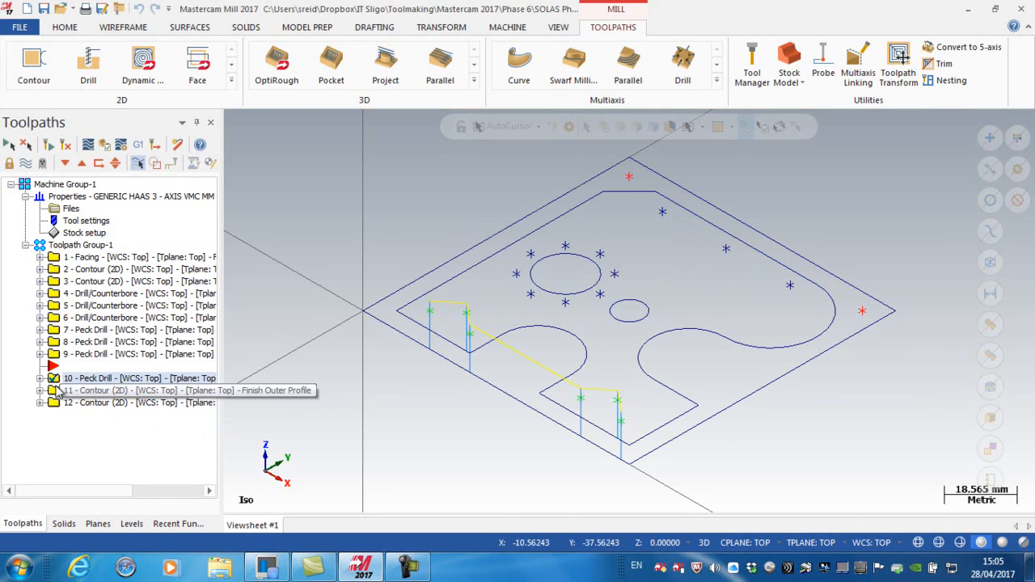
left_click(41, 378)
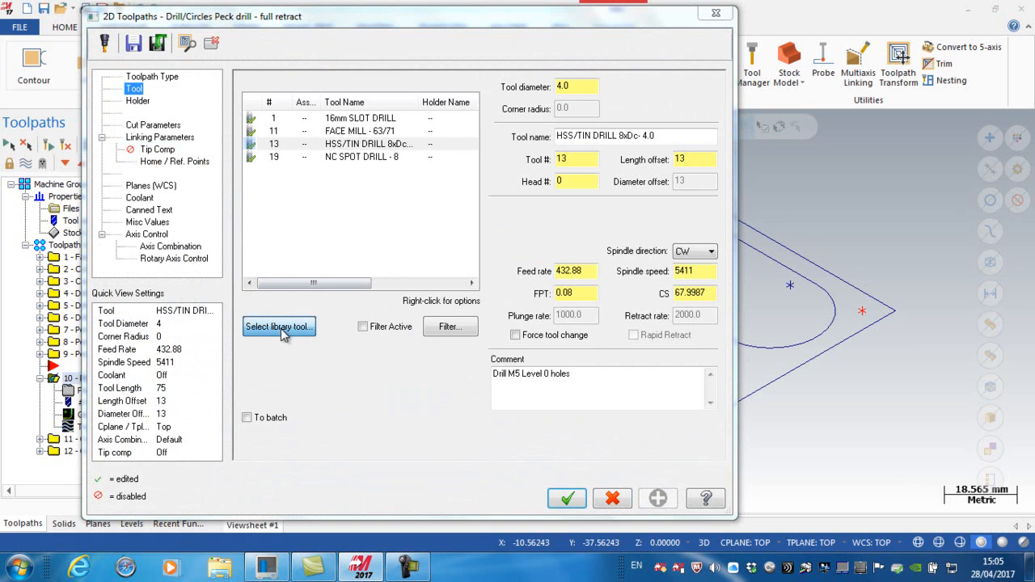
Step: Filter the library to right-hand 5 mm taps and load THREAD TAP - M5 into the operation
left_click(278, 326)
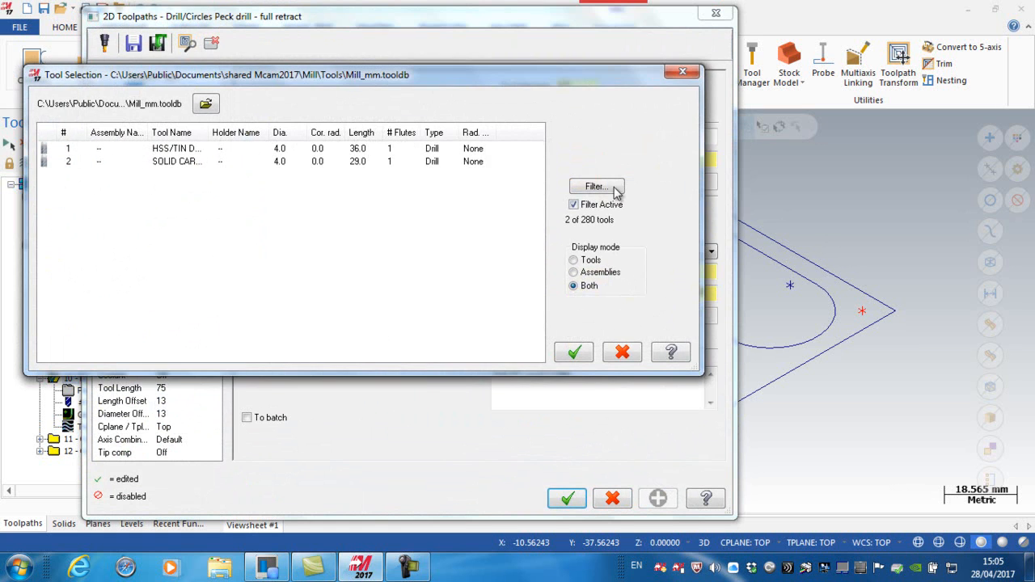
left_click(596, 188)
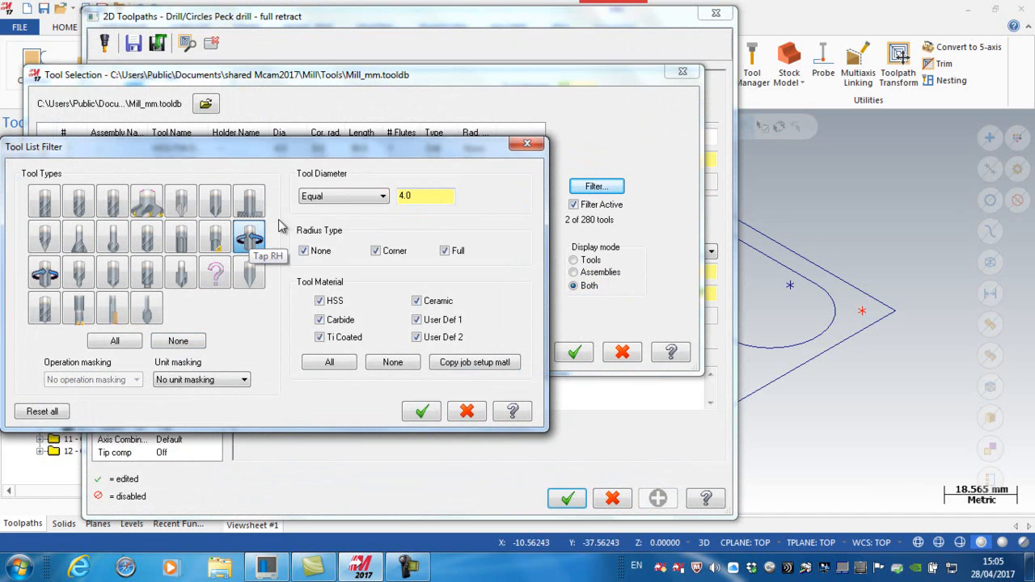
left_click(424, 195)
type("5")
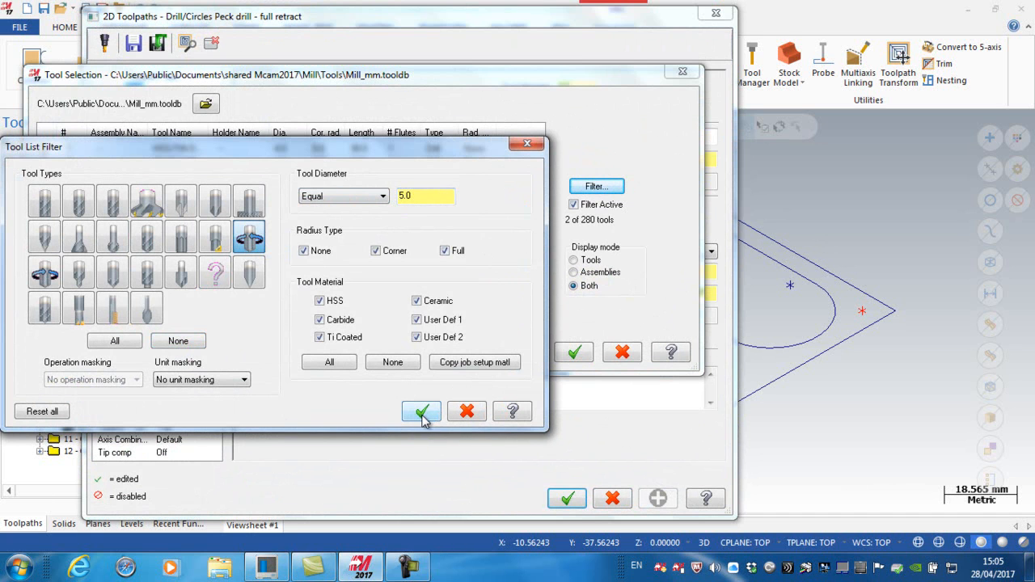
left_click(420, 411)
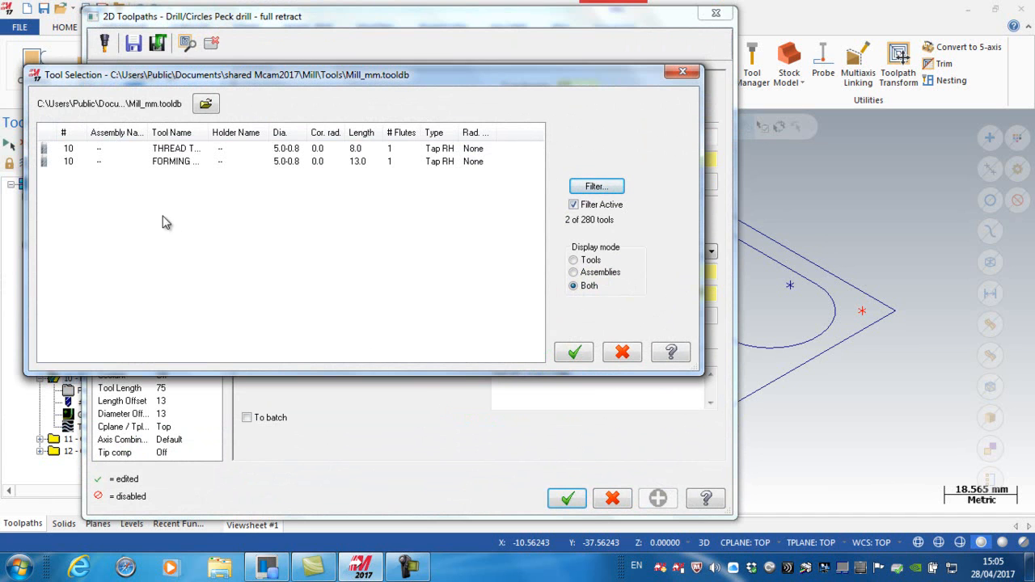
mouse_move(208, 133)
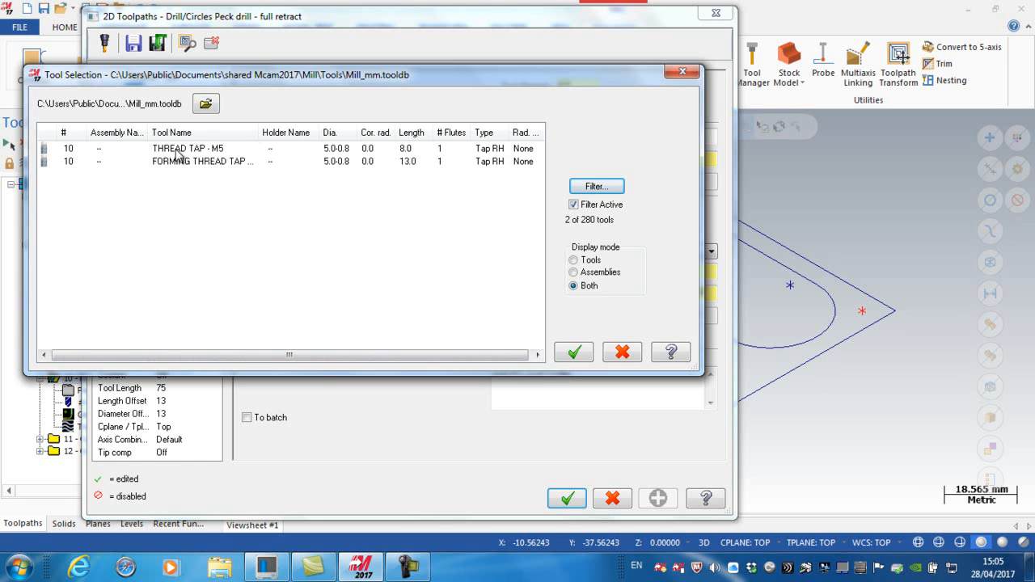
left_click(187, 149)
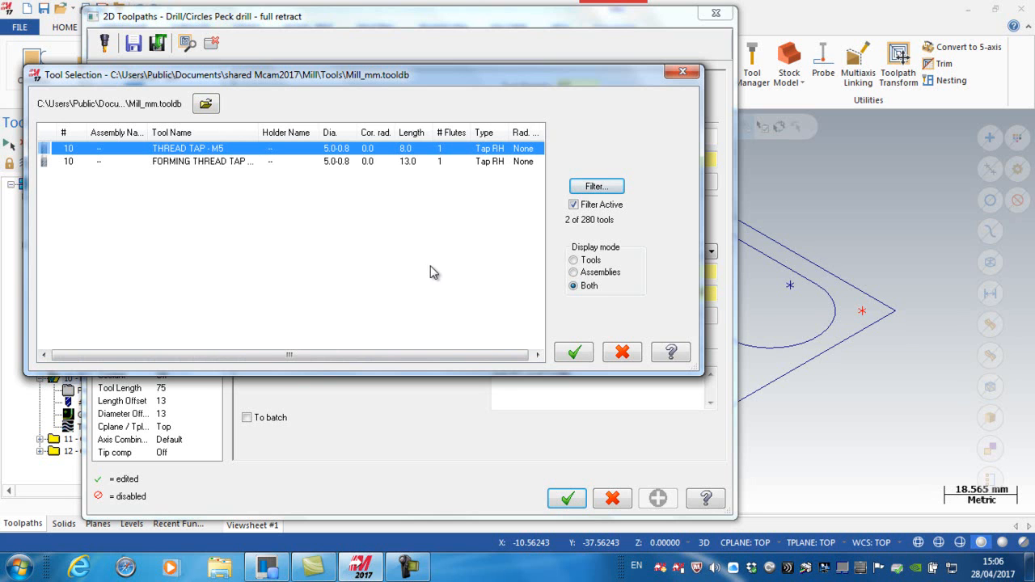
left_click(573, 352)
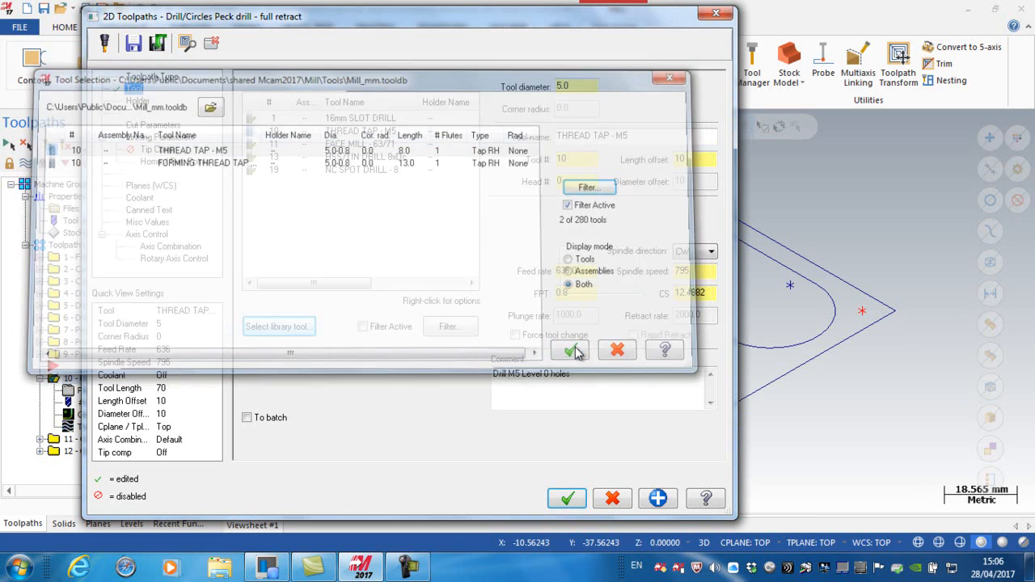
left_click(569, 349)
type("Tap")
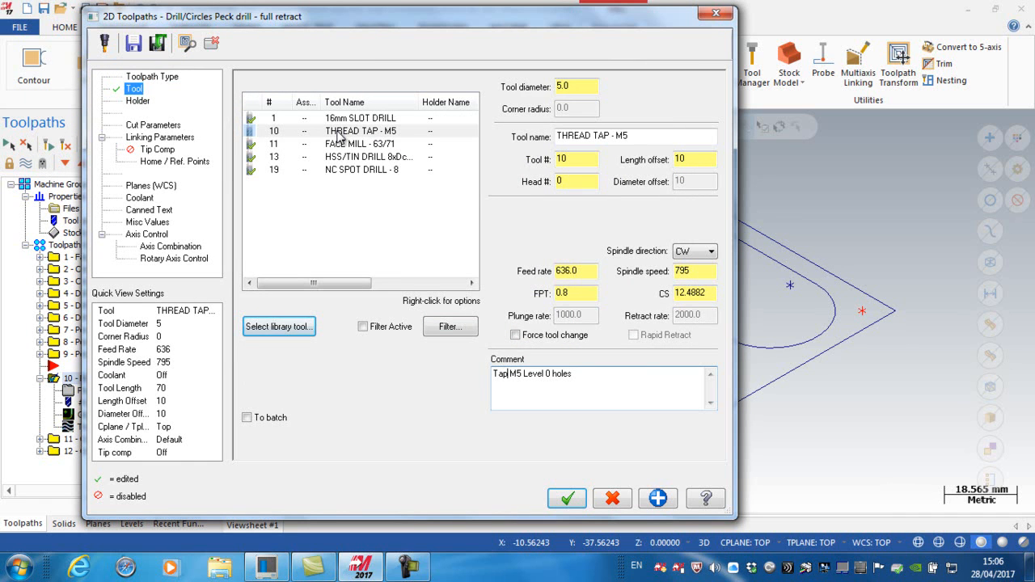
Step: Edit the M5 tap to tool number 9 with spindle speed 300, giving feed 240
left_click(359, 129)
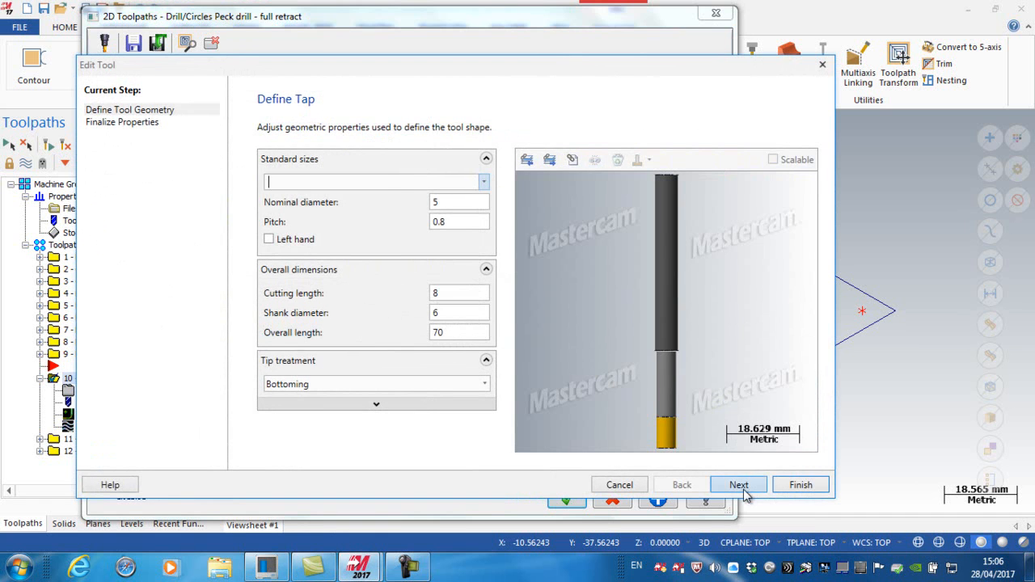
left_click(737, 486)
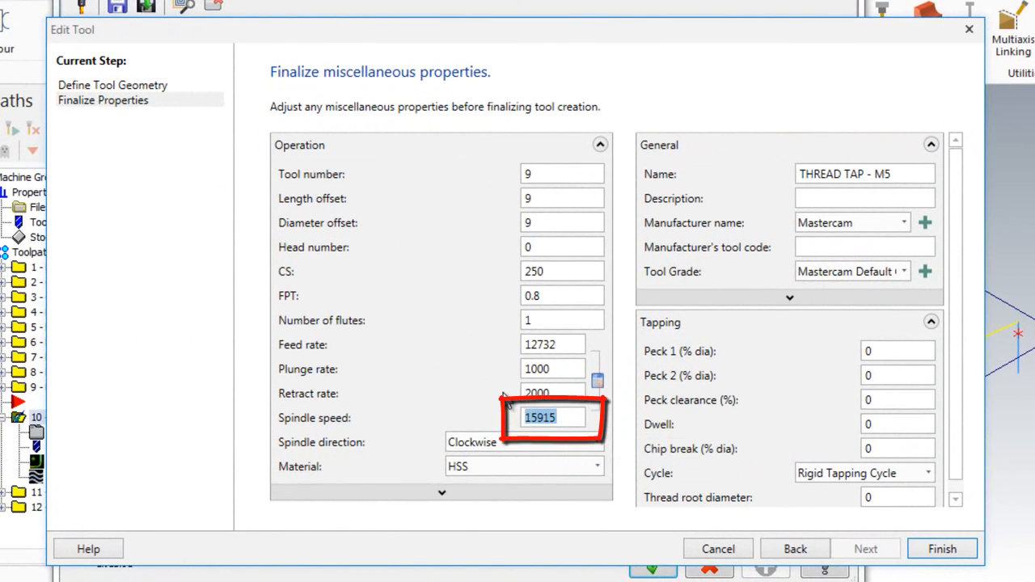
type("300")
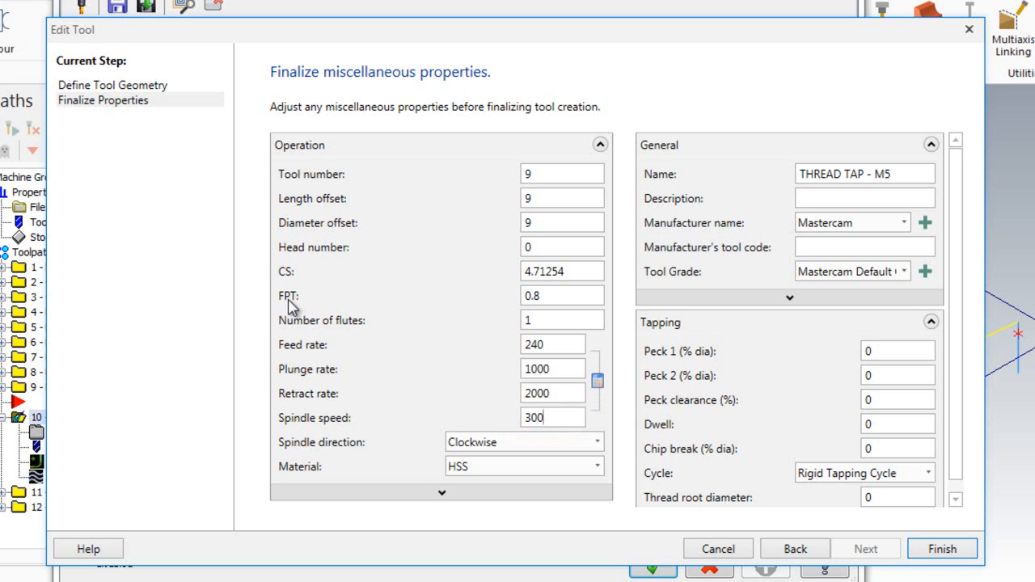
mouse_move(290, 307)
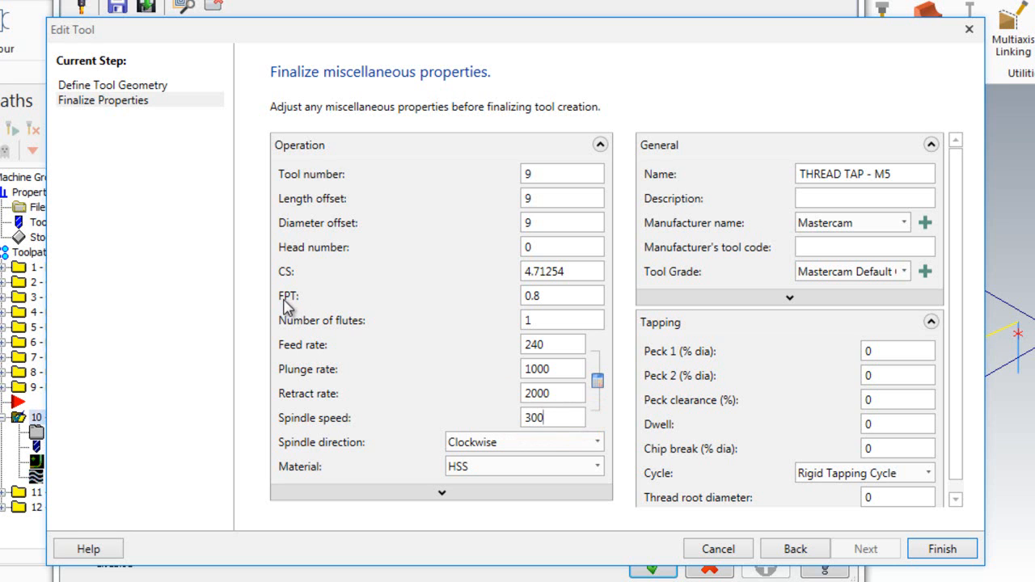
mouse_move(414, 343)
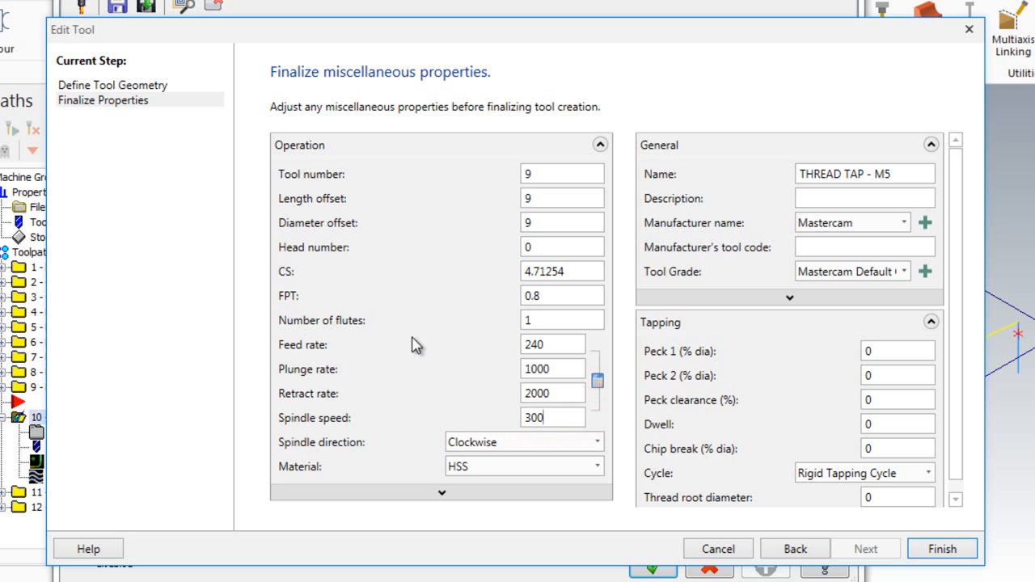
mouse_move(537, 321)
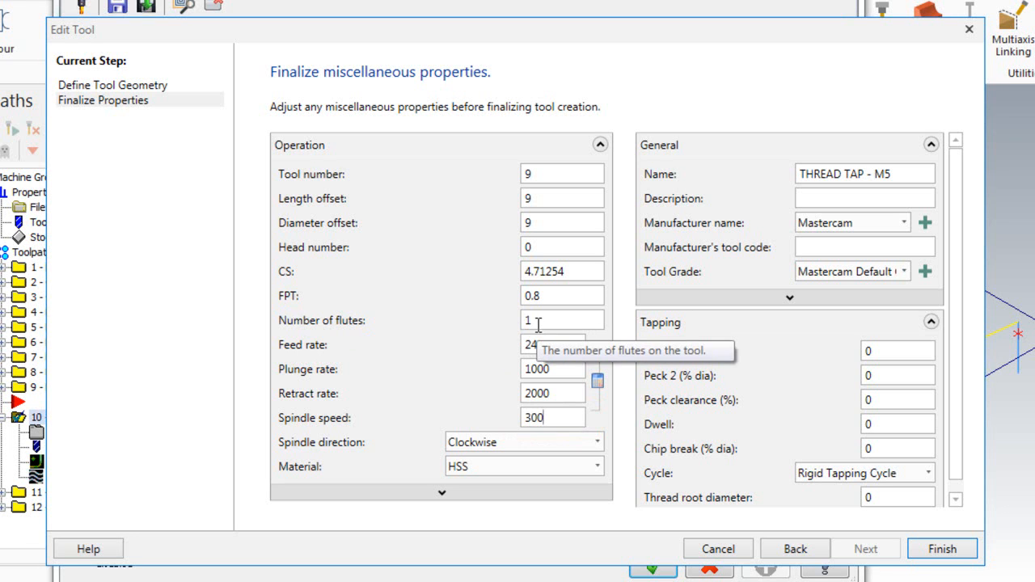
mouse_move(456, 331)
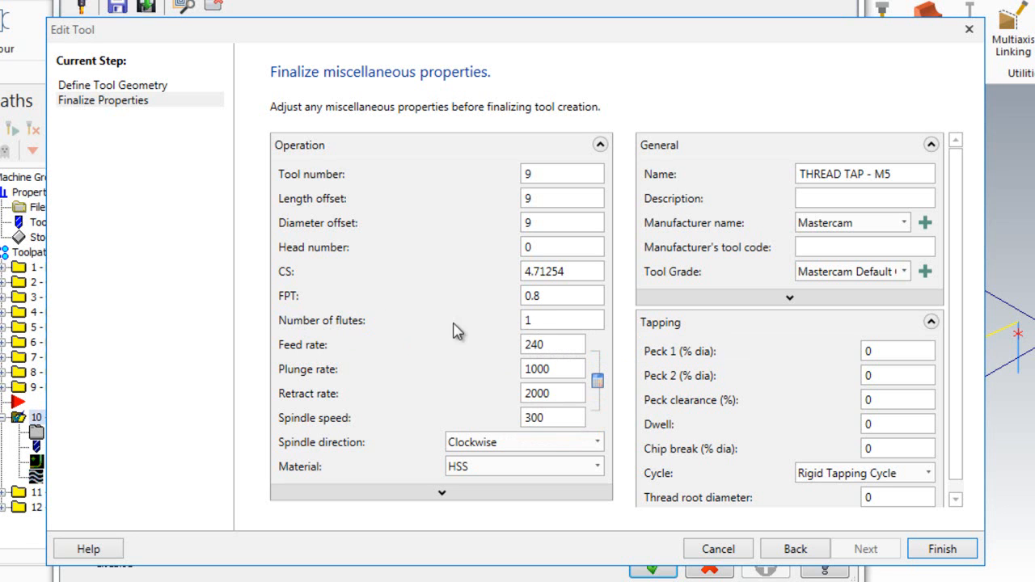
mouse_move(453, 304)
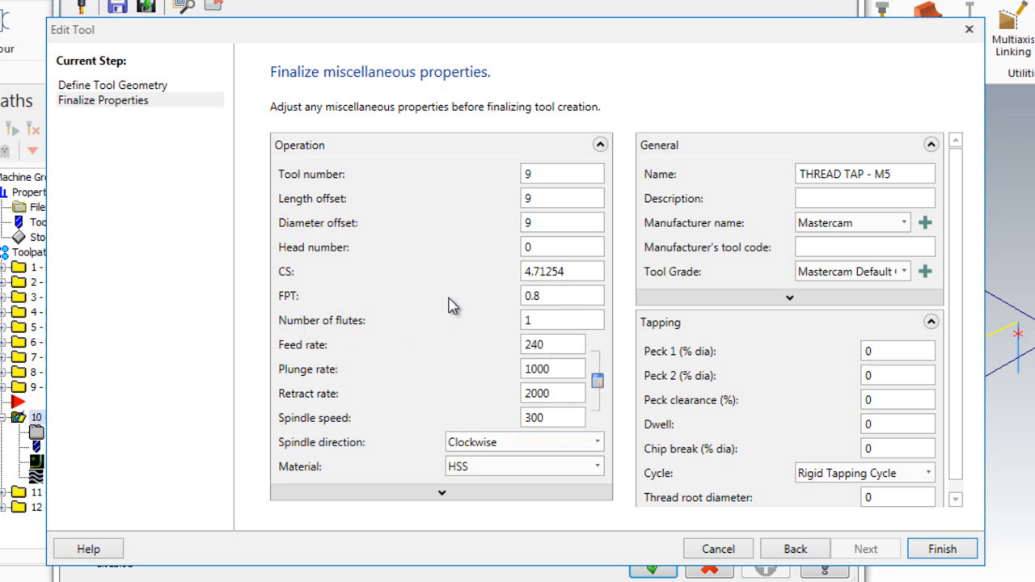
mouse_move(437, 301)
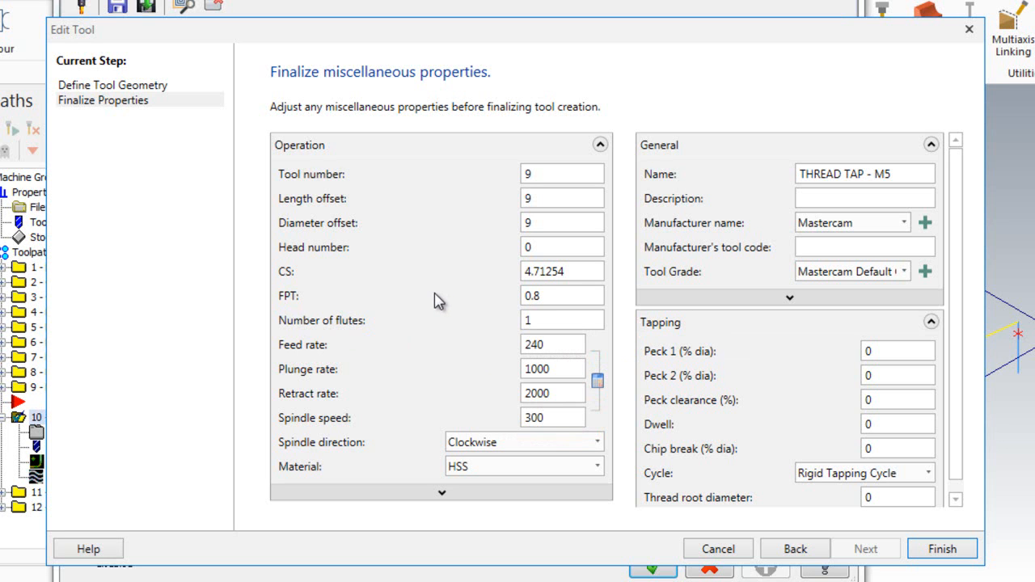
left_click(553, 417)
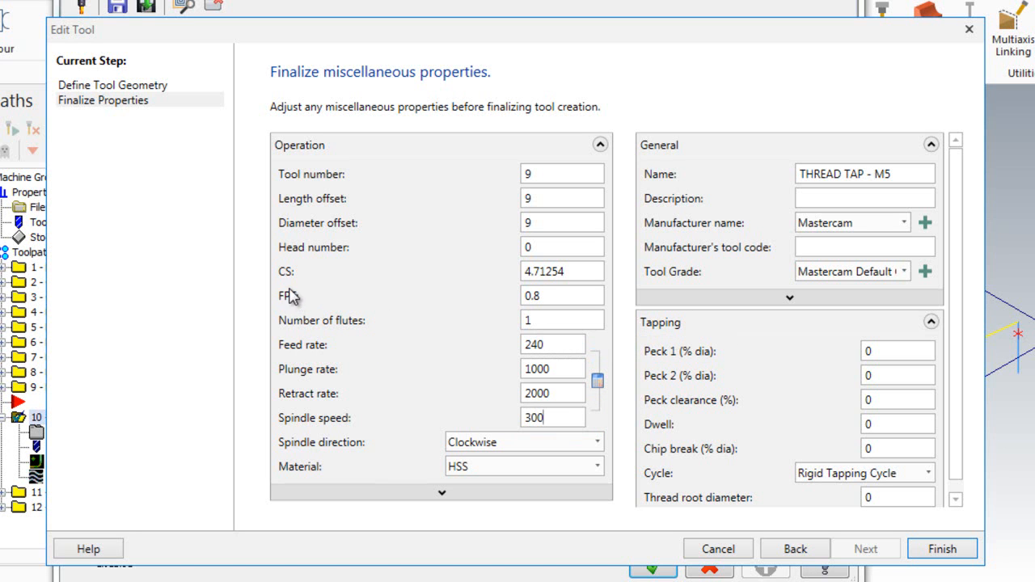
mouse_move(508, 302)
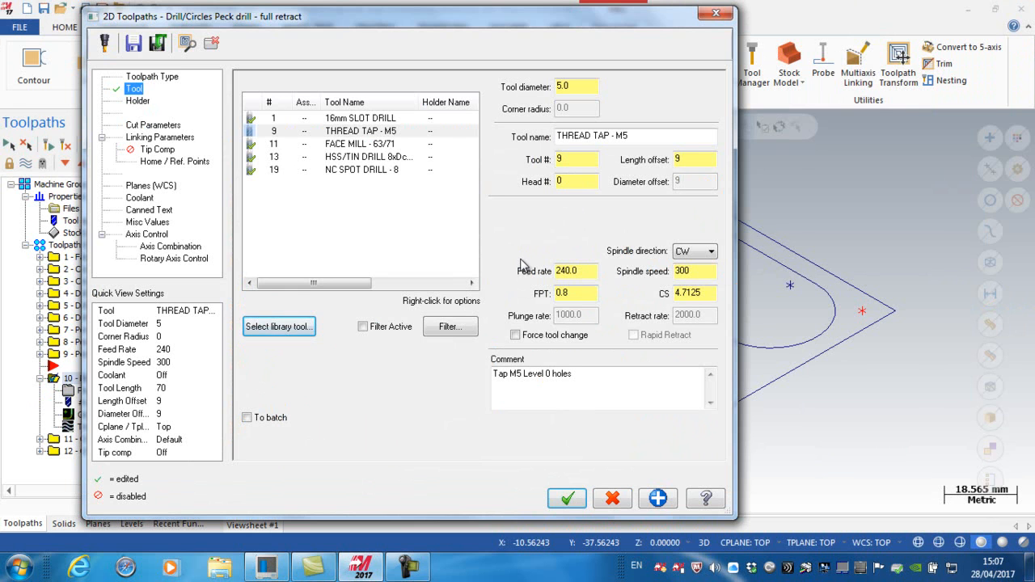
Step: Switch the cycle to Tap, set depth -10 in Linking Parameters, and apply
left_click(152, 126)
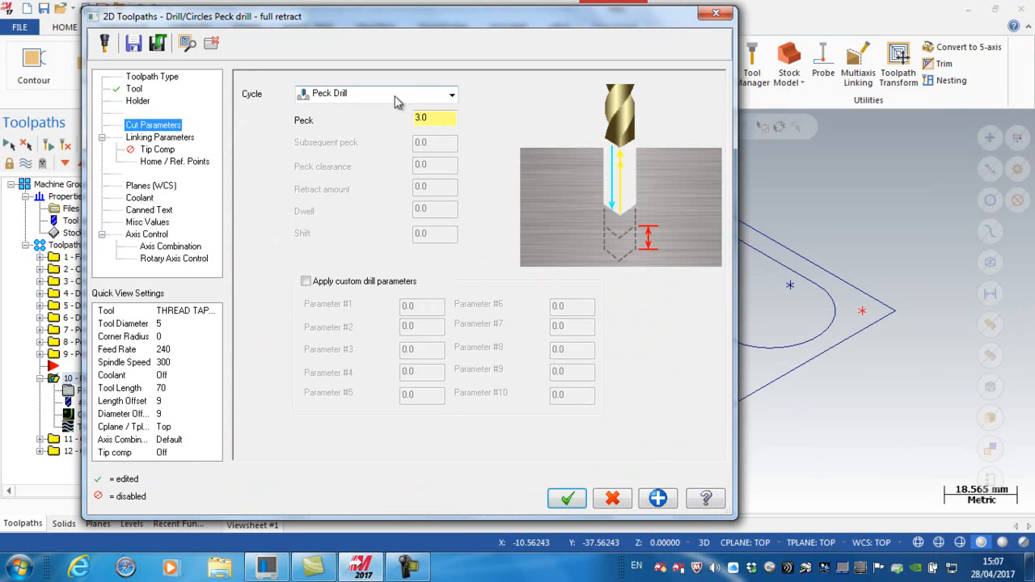
left_click(451, 94)
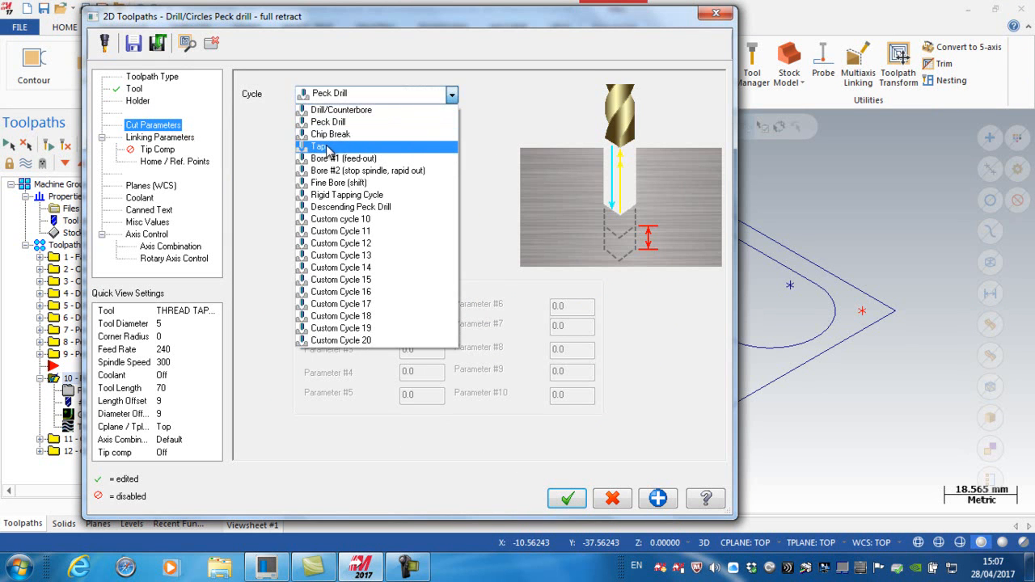
left_click(321, 145)
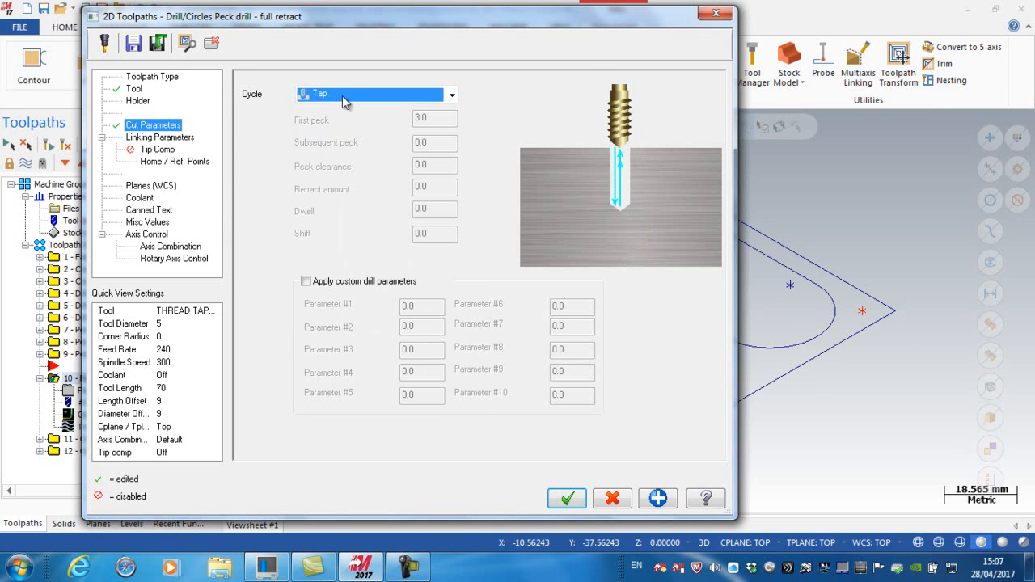
left_click(159, 136)
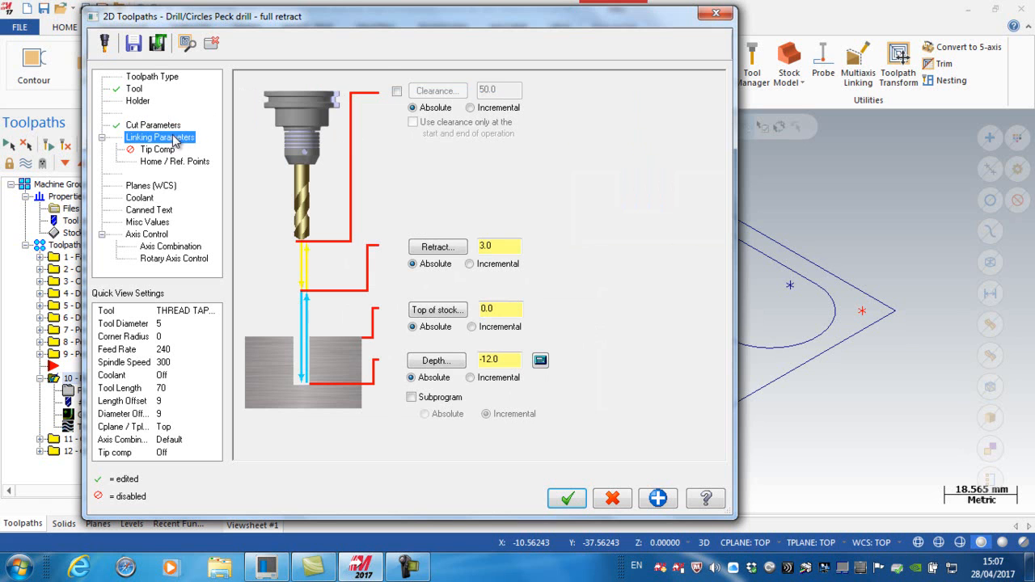
left_click(498, 359)
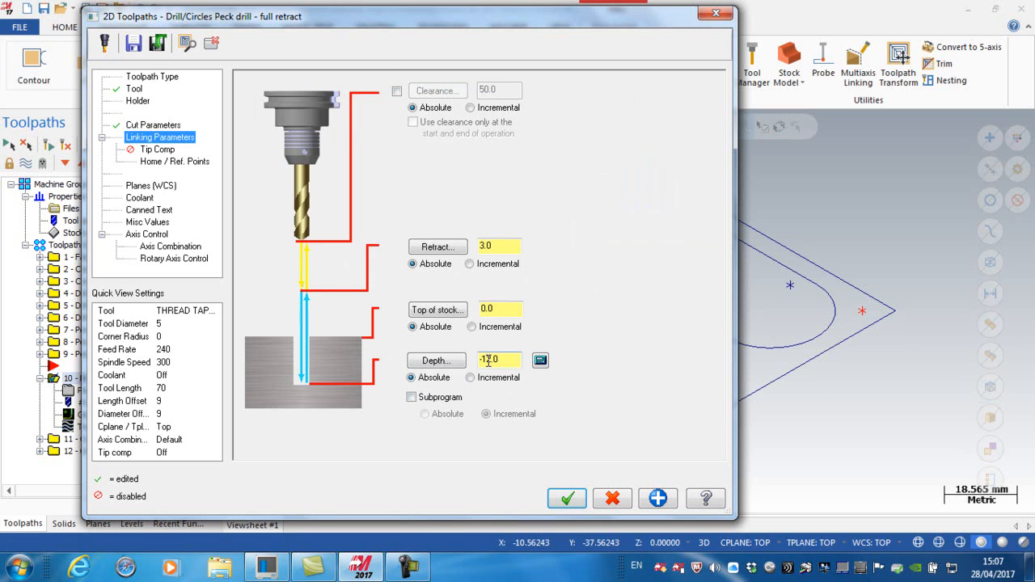
triple_click(498, 359)
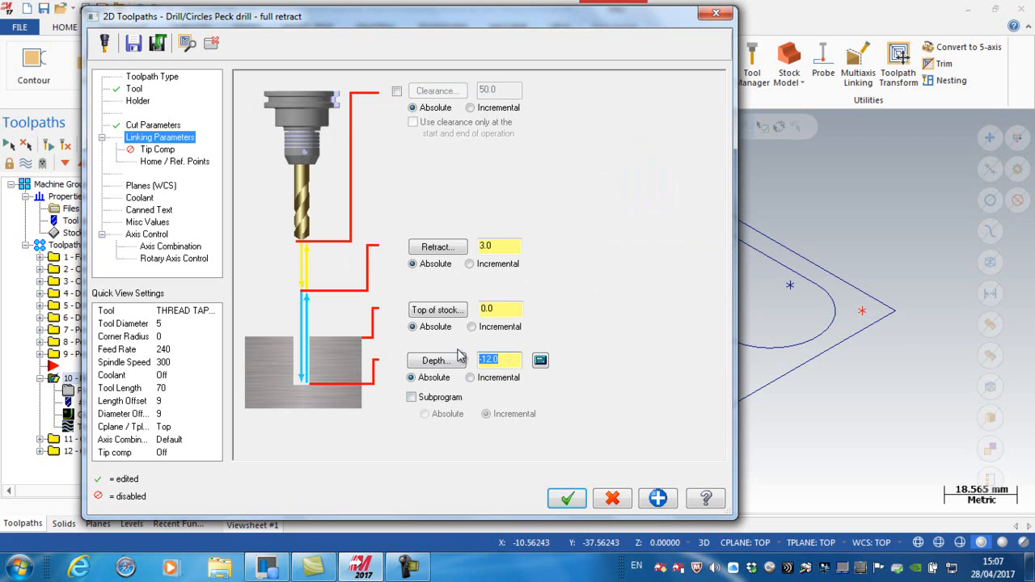
type("-10")
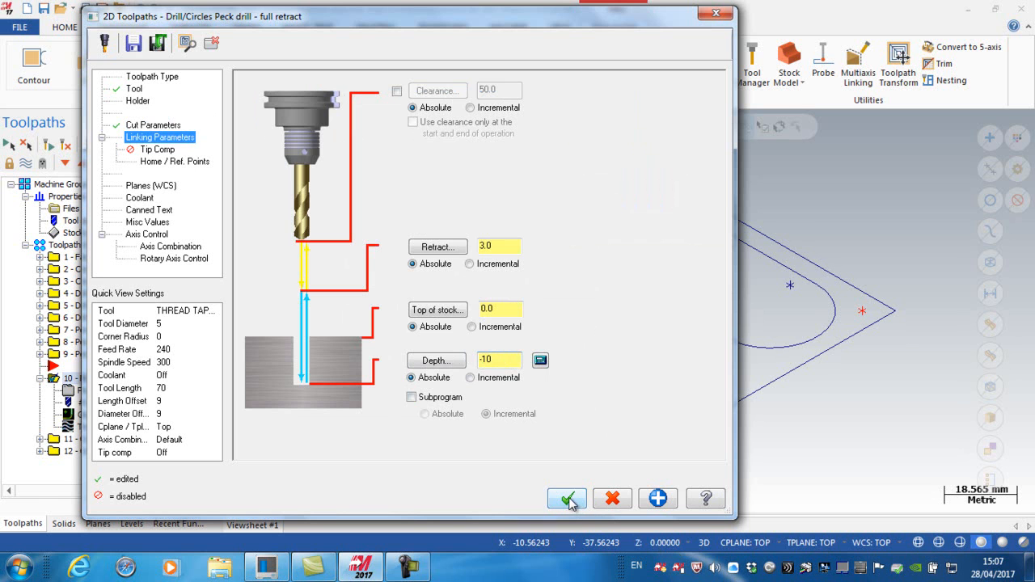
left_click(566, 498)
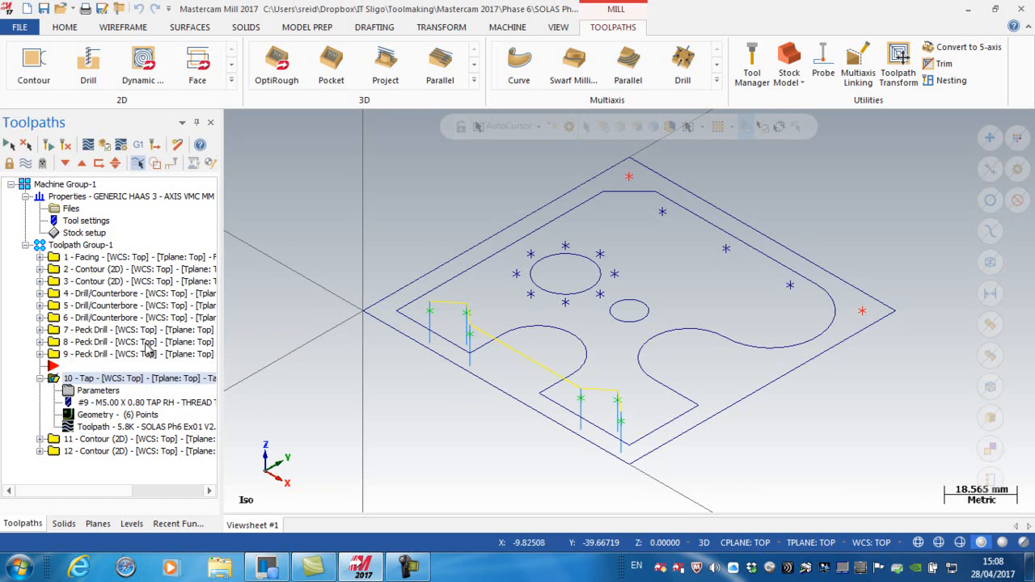
mouse_move(114, 421)
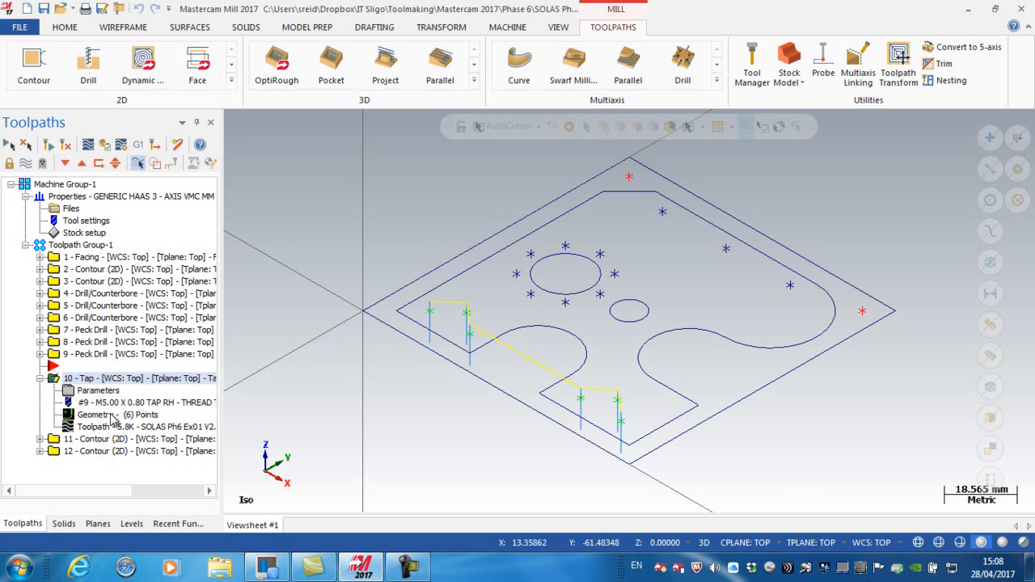
mouse_move(375, 267)
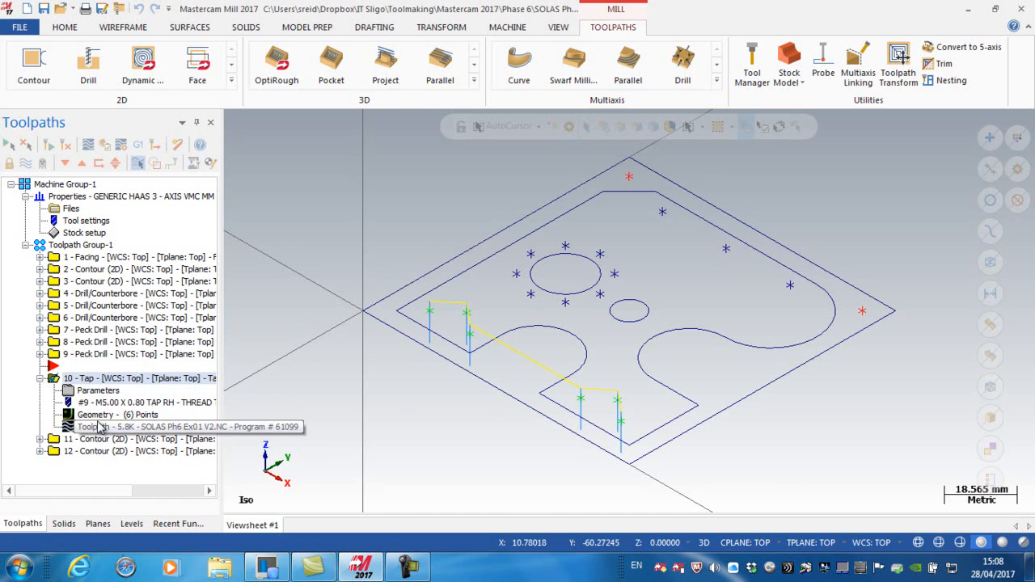
Step: Add two more hole points in Drill Point Manager so the Tap operation covers eight points
double_click(95, 414)
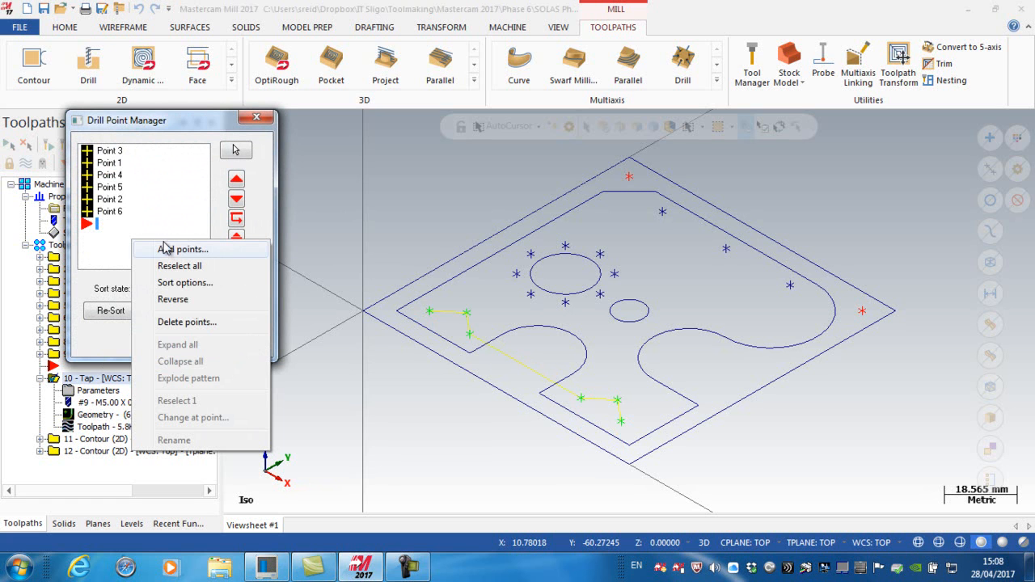
left_click(184, 250)
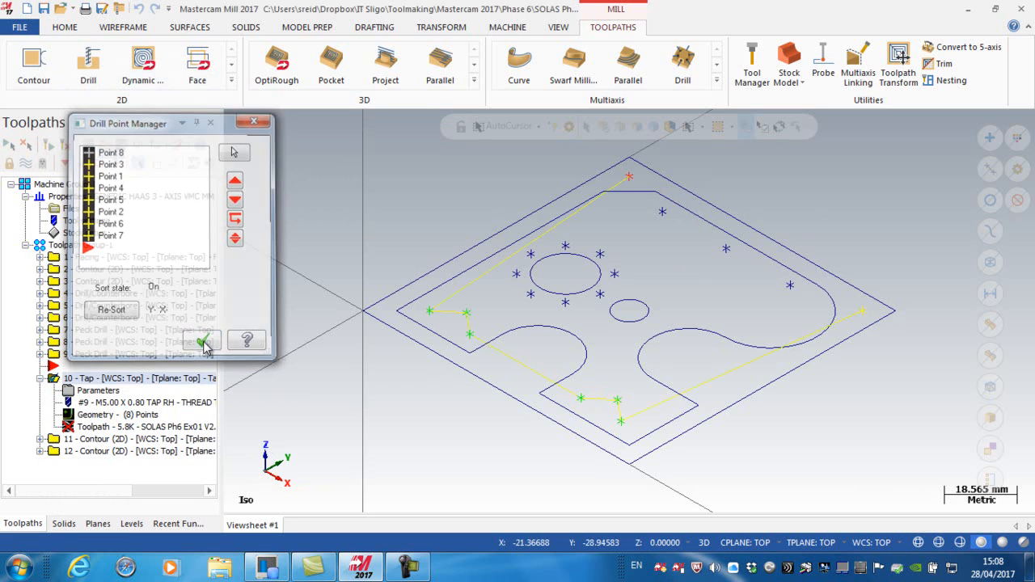
left_click(197, 340)
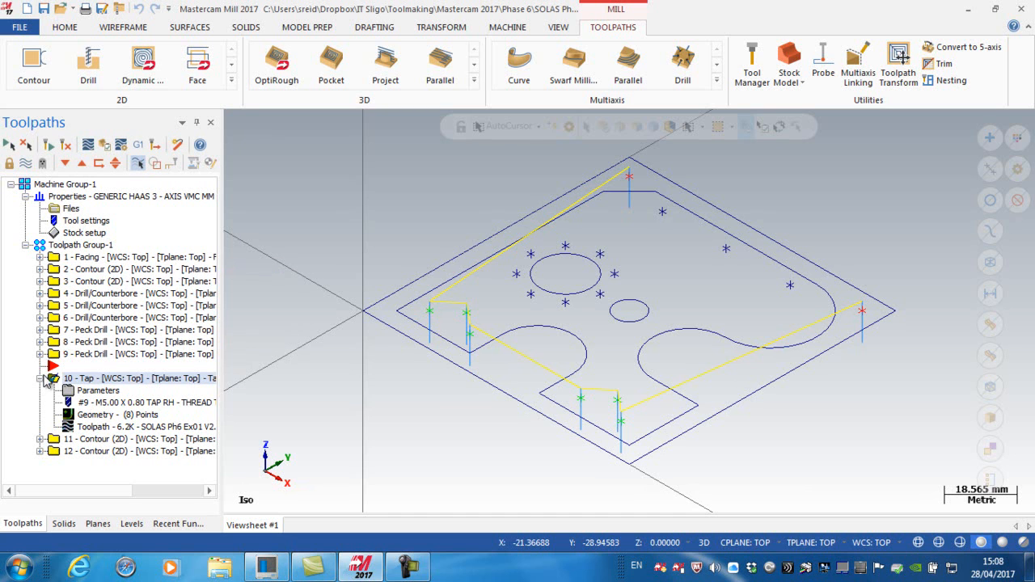
mouse_move(194, 401)
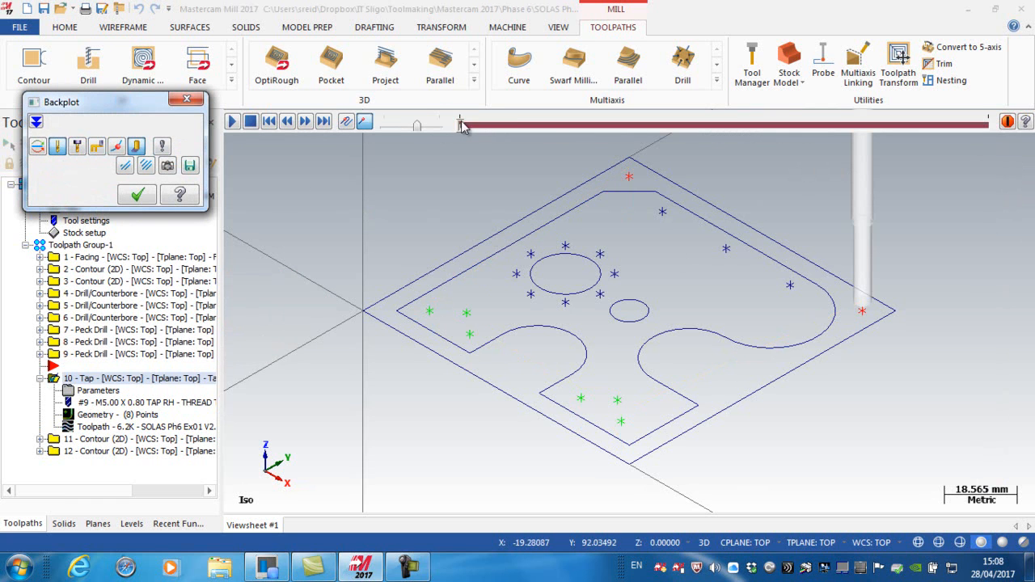
Step: Scrub the backplot slider through the eight-point tap toolpath to check the lower and right holes
left_click_drag(461, 126, 617, 126)
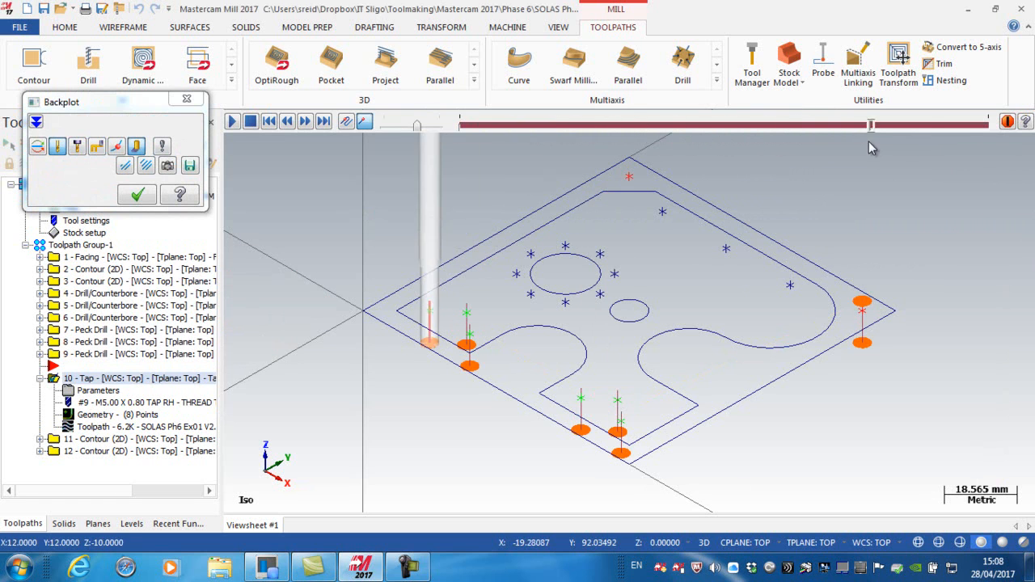
left_click_drag(871, 124, 831, 125)
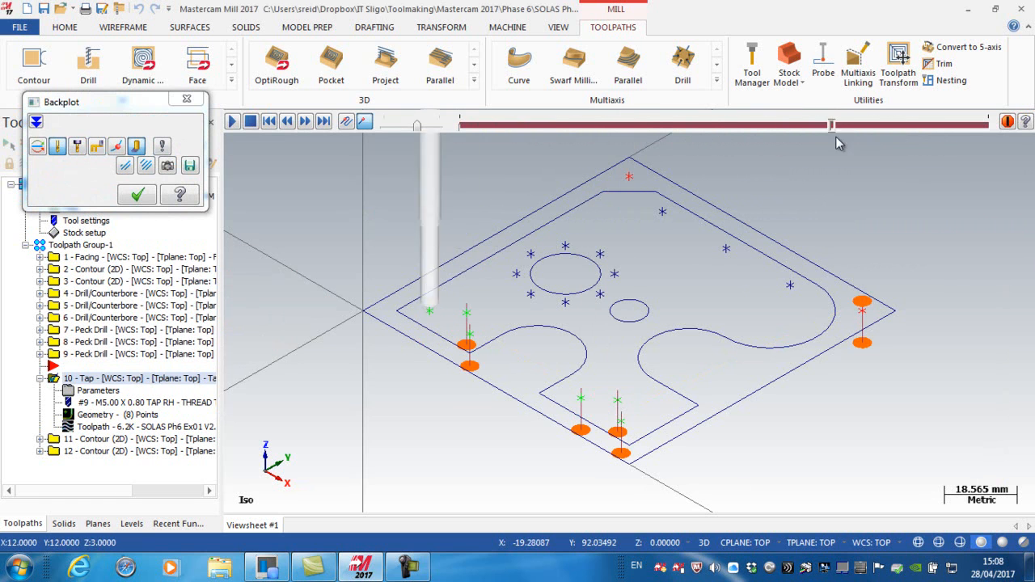